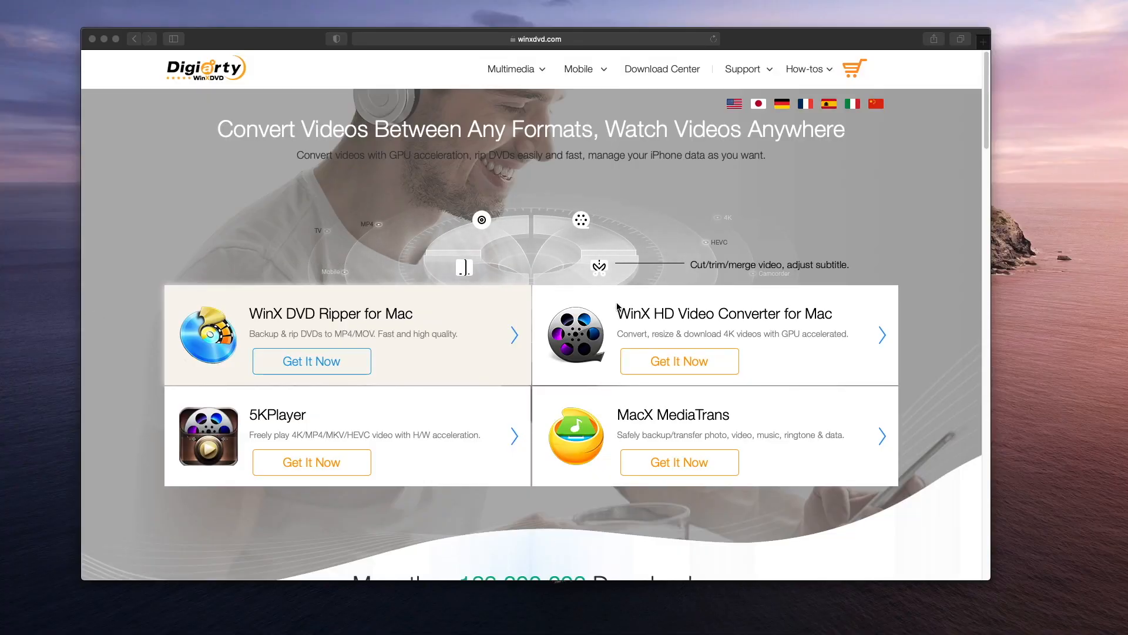
- Scroll the winxdvd.com homepage past the product cards to 'Trusted by Customers'
scroll("down", 3)
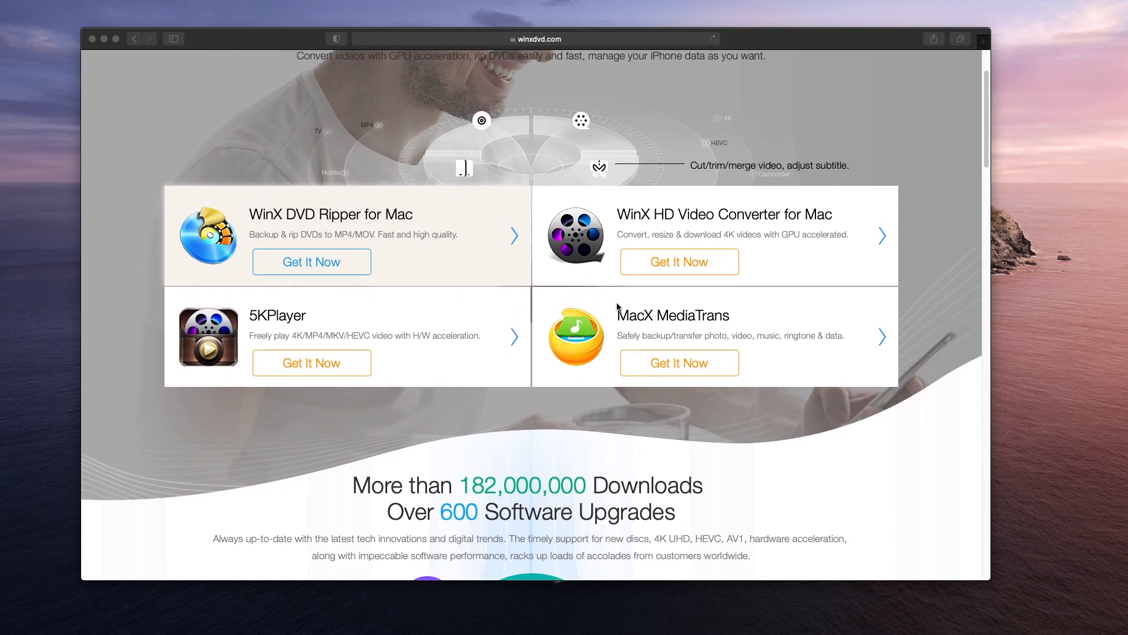
scroll("down", 3)
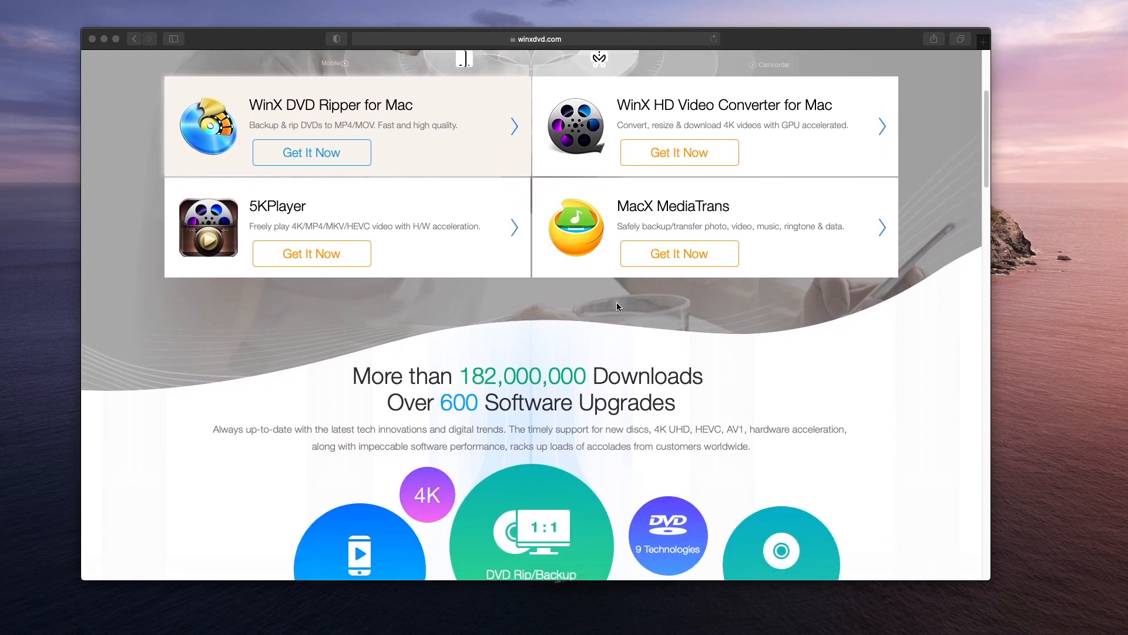
scroll("down", 3)
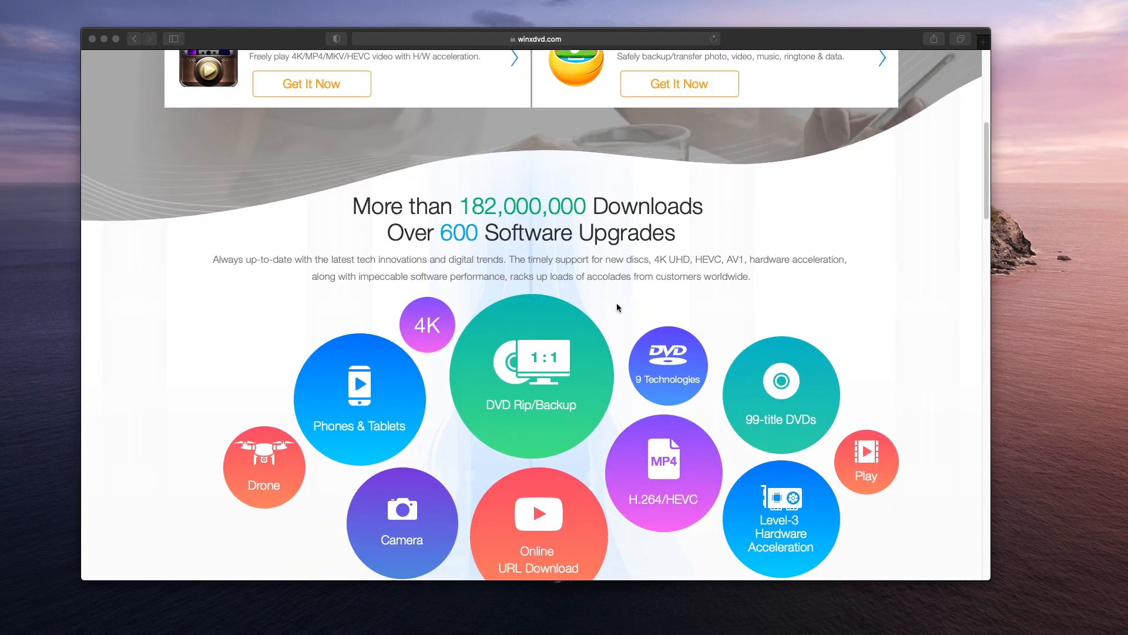
scroll("down", 3)
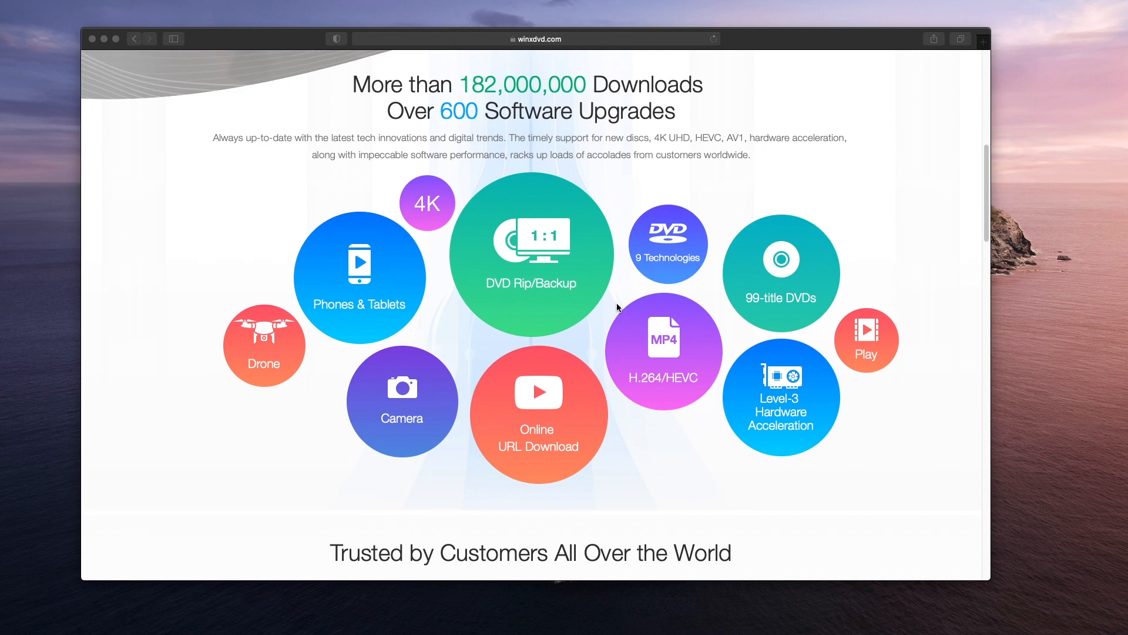
scroll("down", 3)
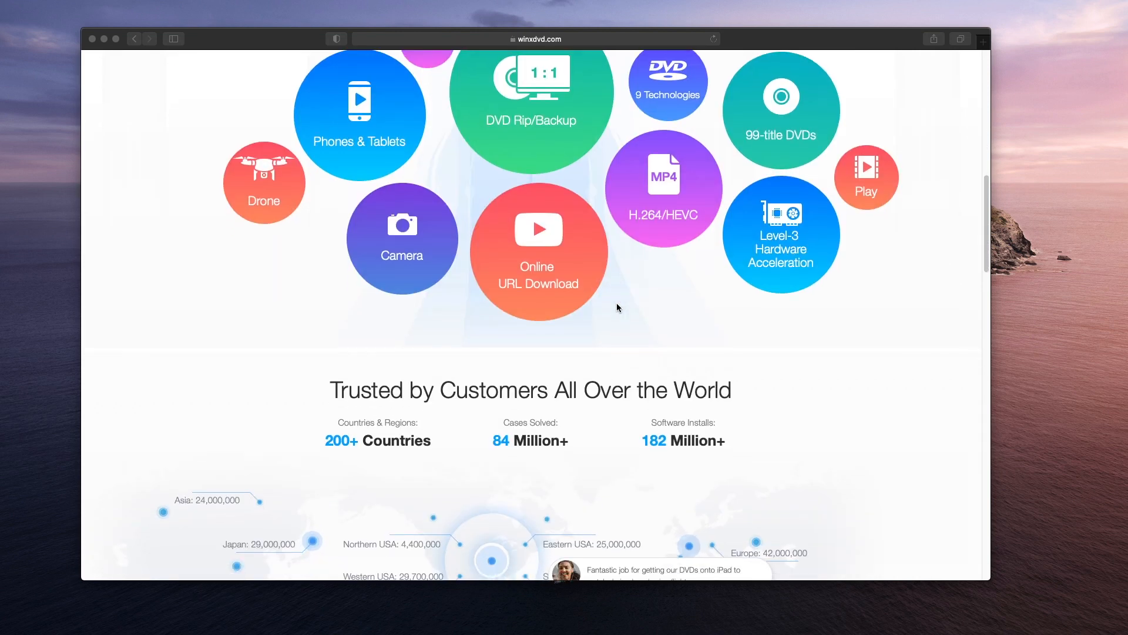
scroll("down", 3)
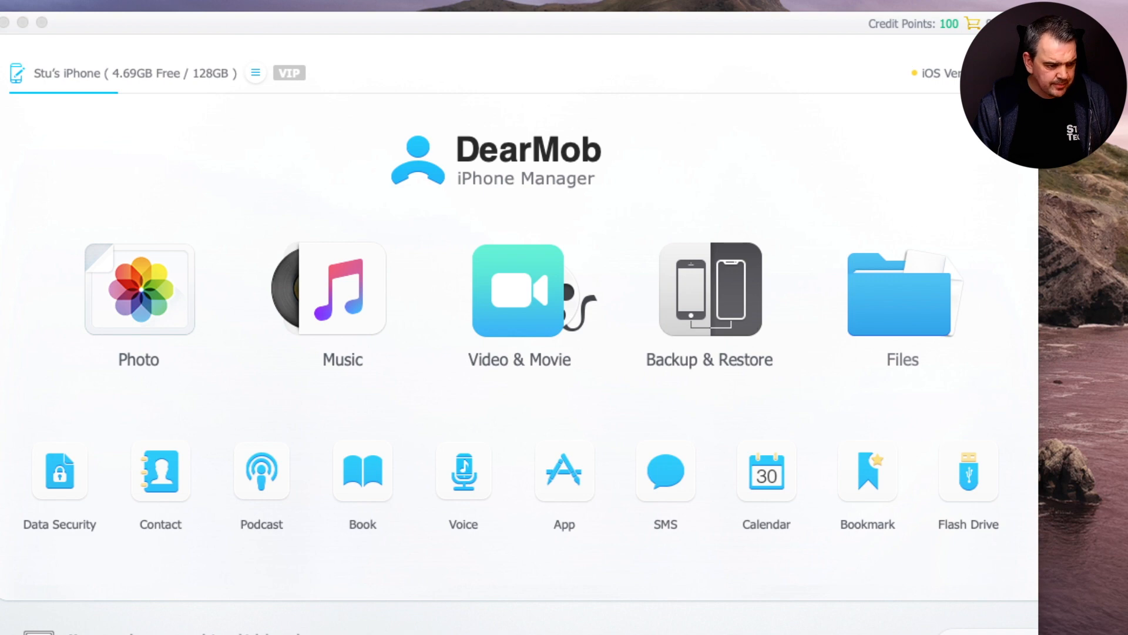
- Open Photo and scroll the Camera roll to the end of the 2021-2 group
left_click(138, 289)
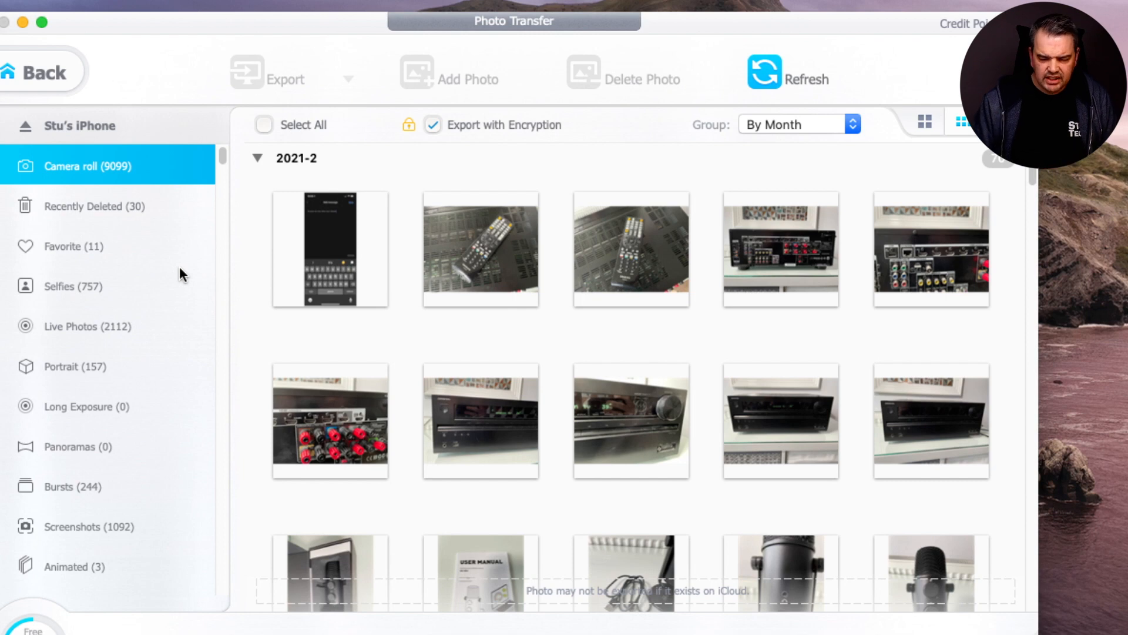
scroll("down", 3)
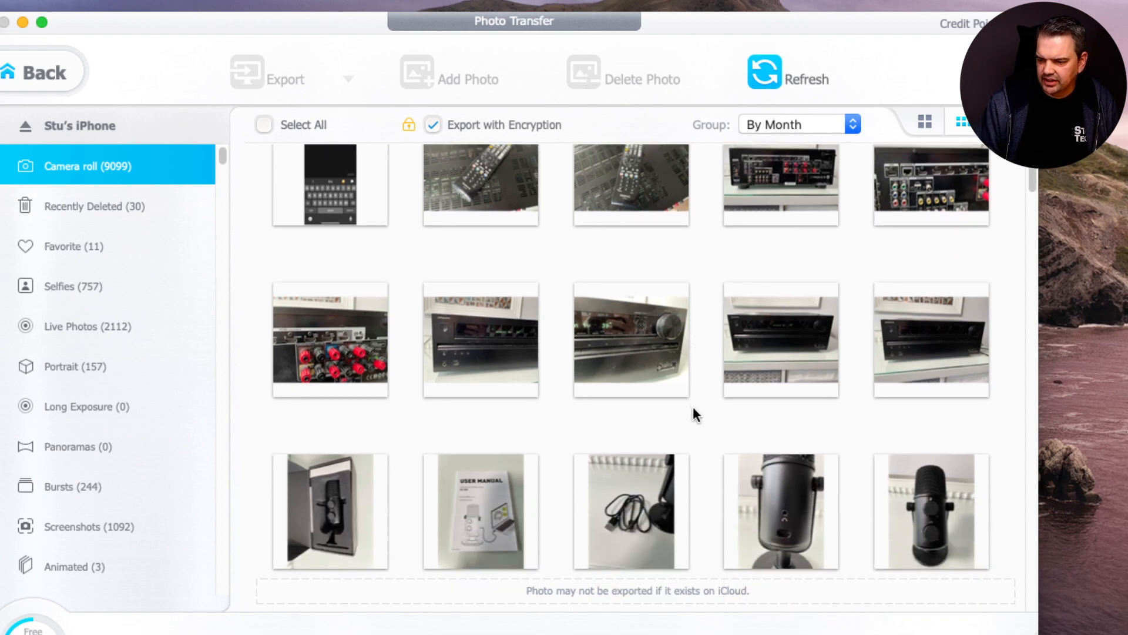
scroll("down", 3)
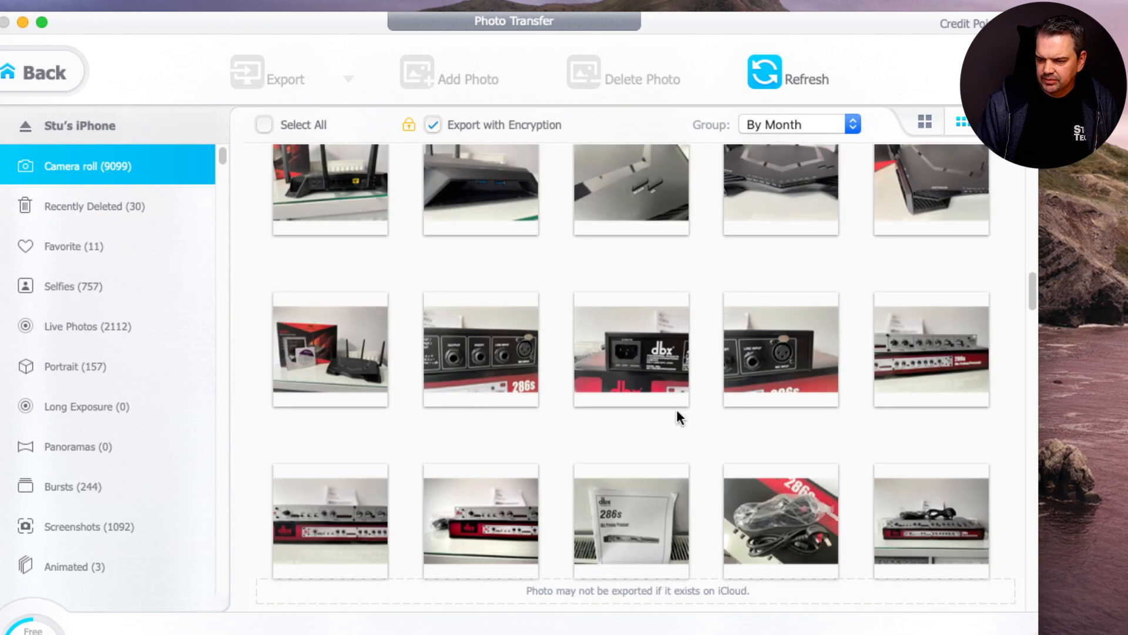
scroll("down", 3)
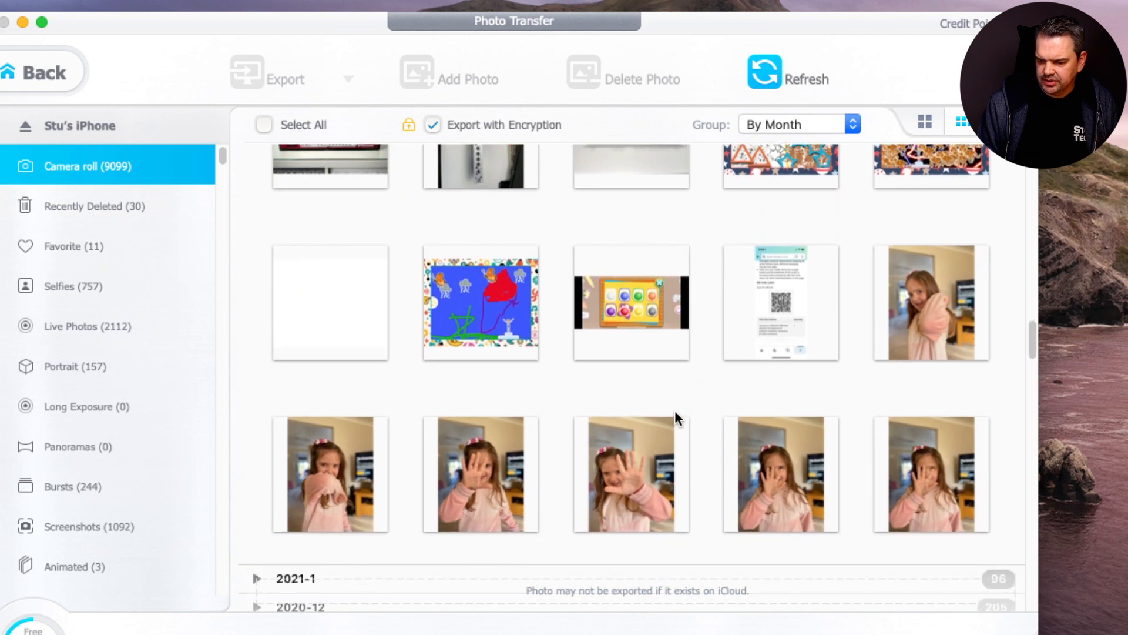
- Select two waving photos and uncheck Export with Encryption
left_click(481, 474)
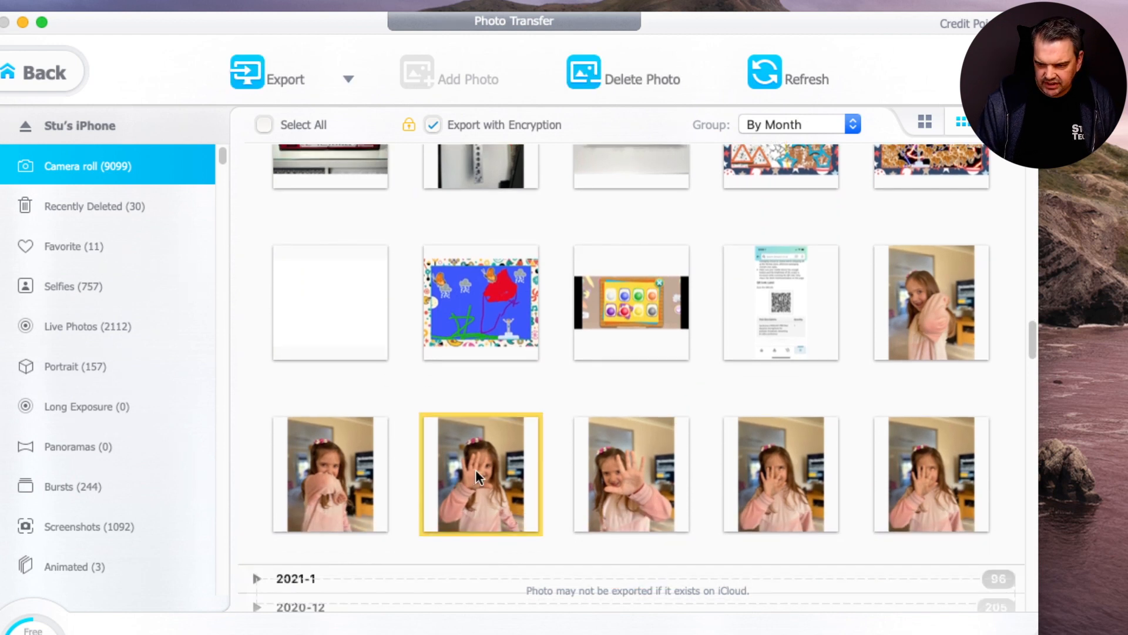
left_click(631, 474)
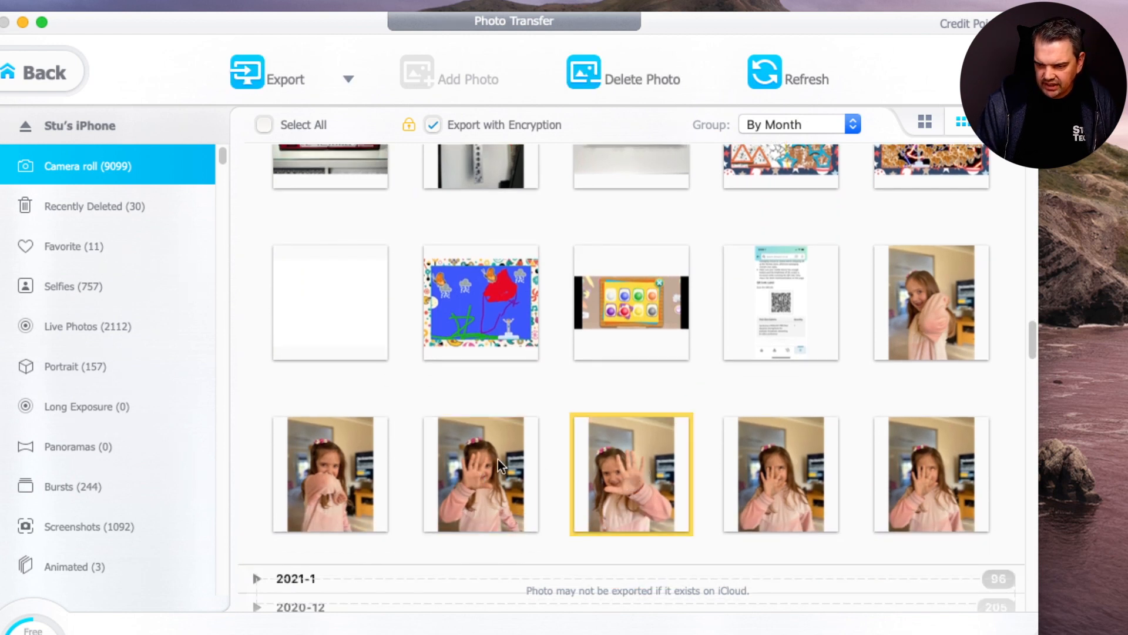
left_click(481, 473)
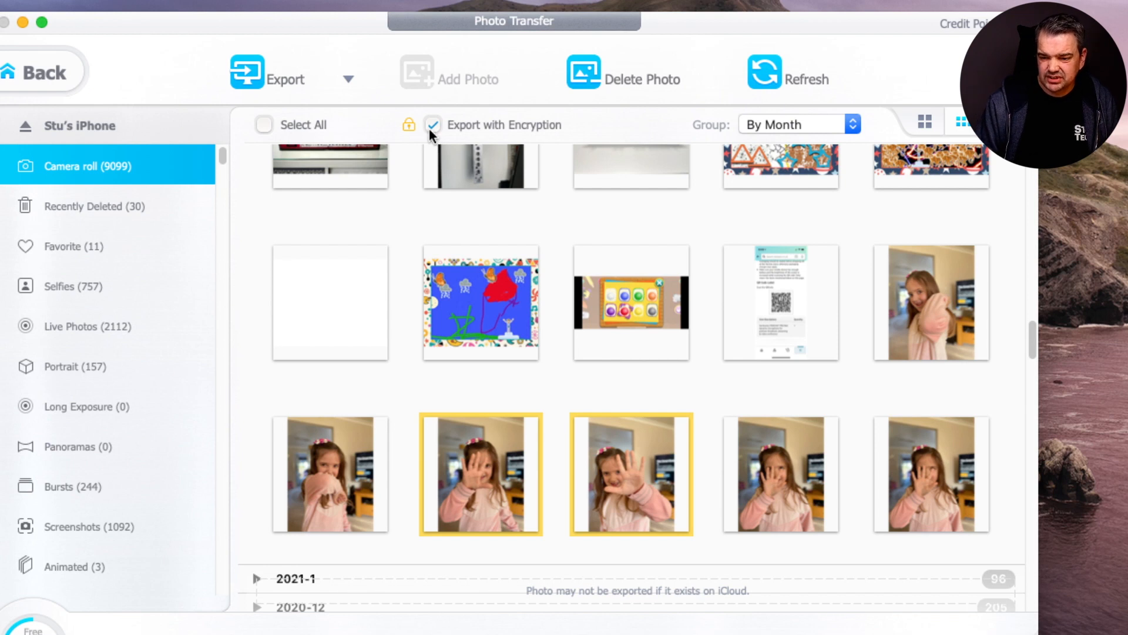
left_click(433, 125)
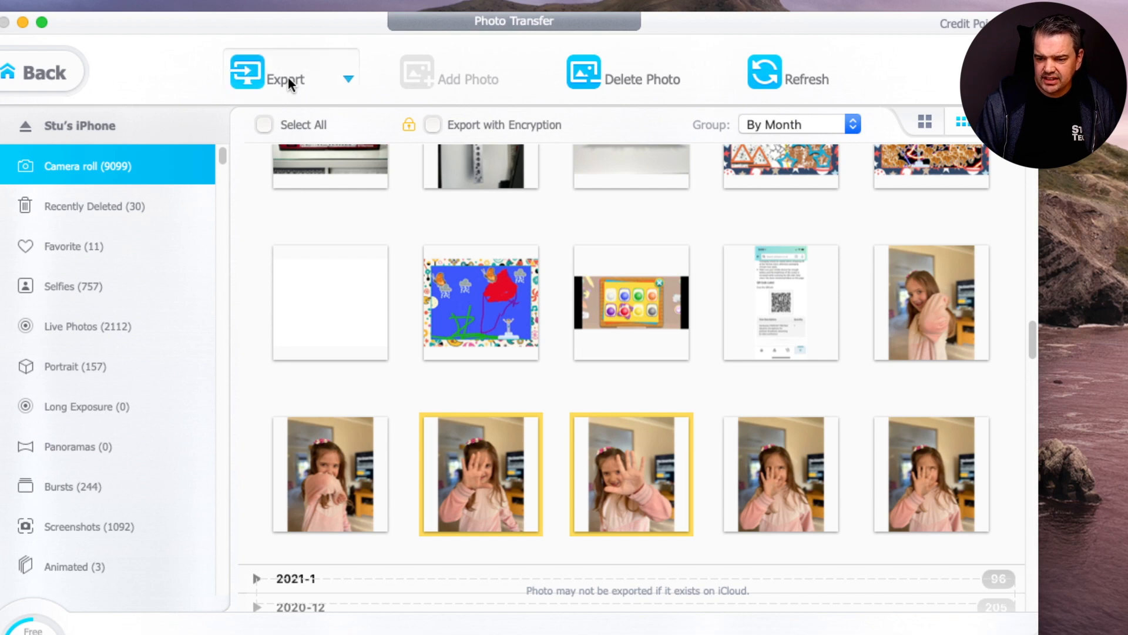
- Export the two waving photos to the Mac's Photo folder, accepting the credit-point cost
left_click(284, 80)
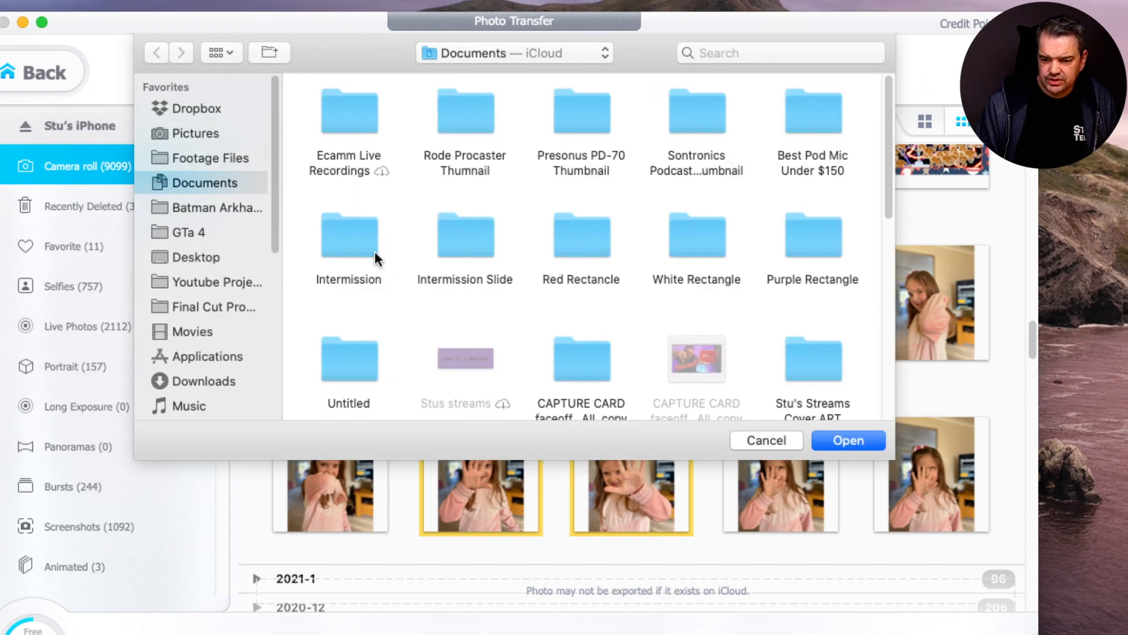
left_click(195, 257)
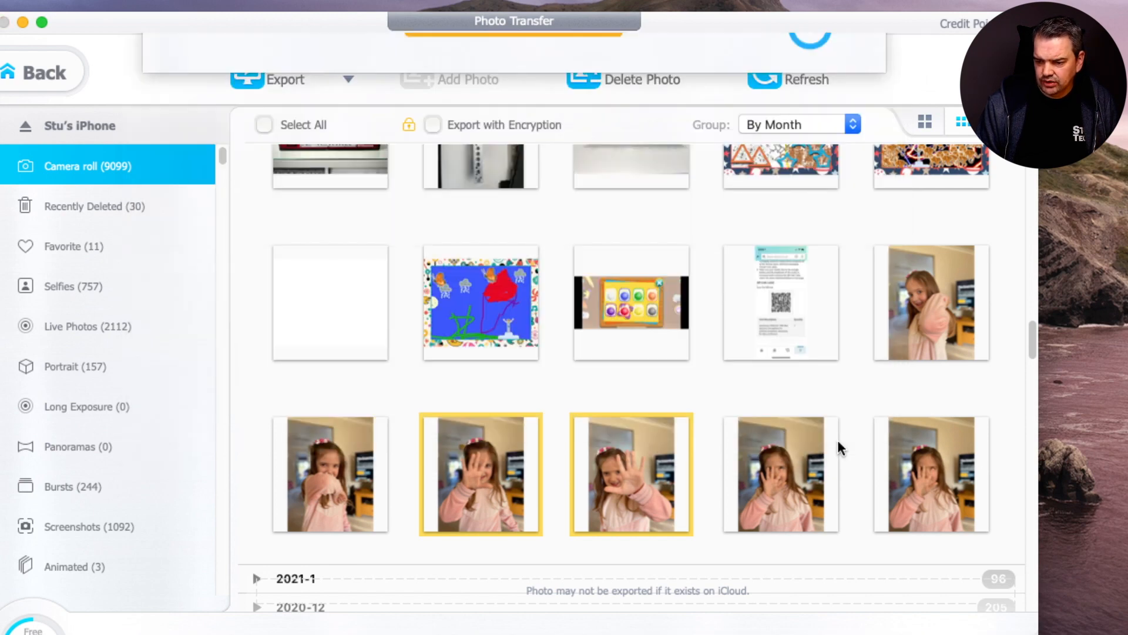
left_click(280, 80)
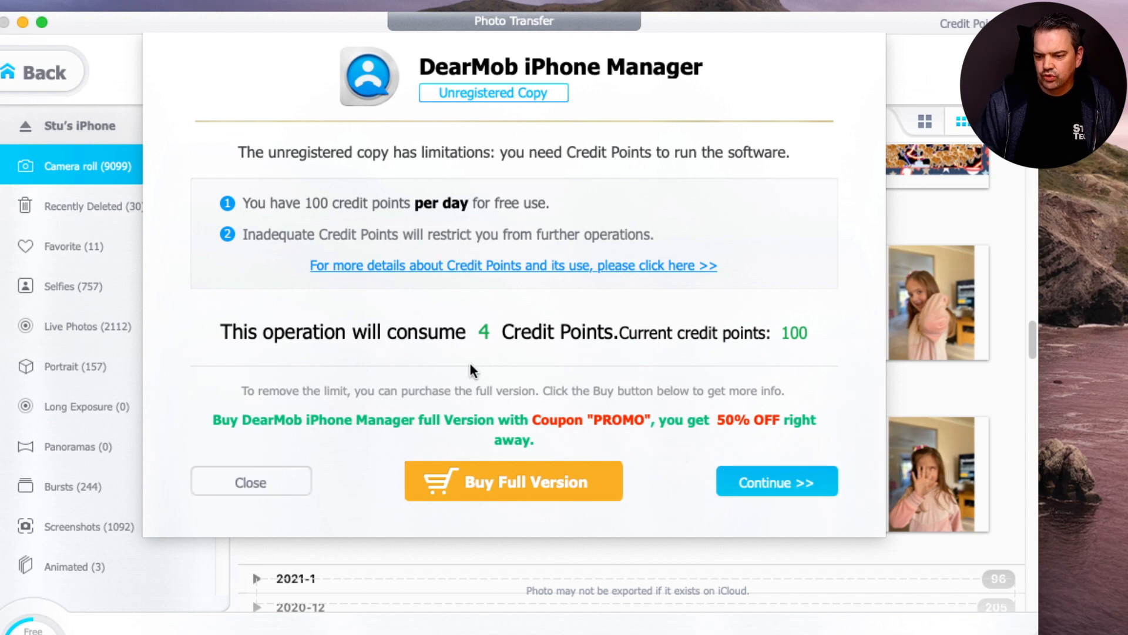
mouse_move(778, 360)
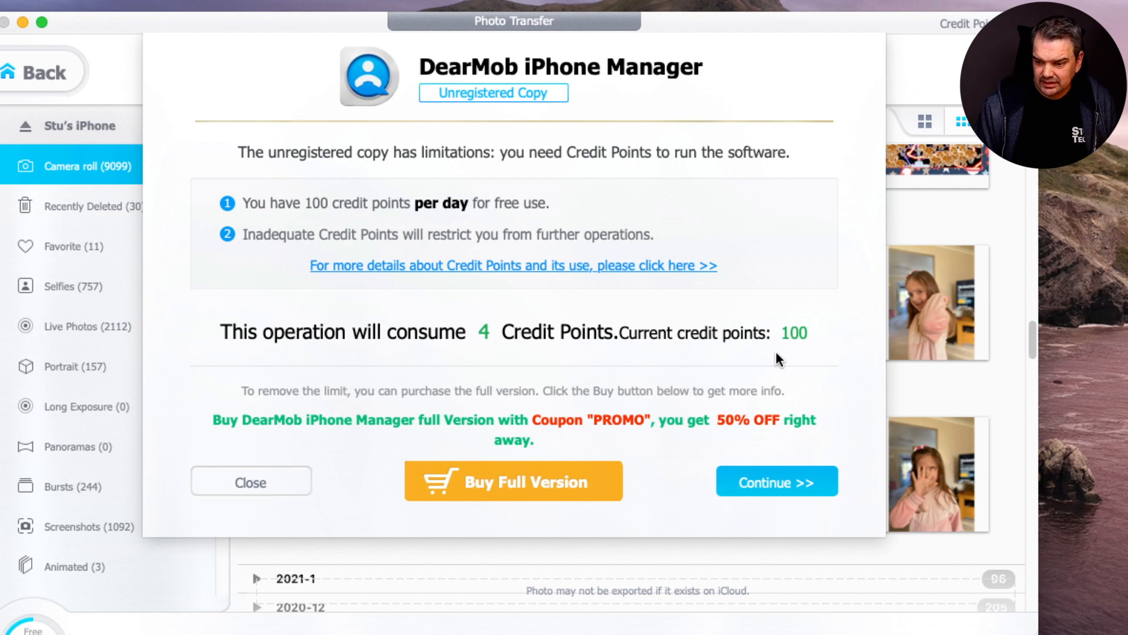
mouse_move(550, 382)
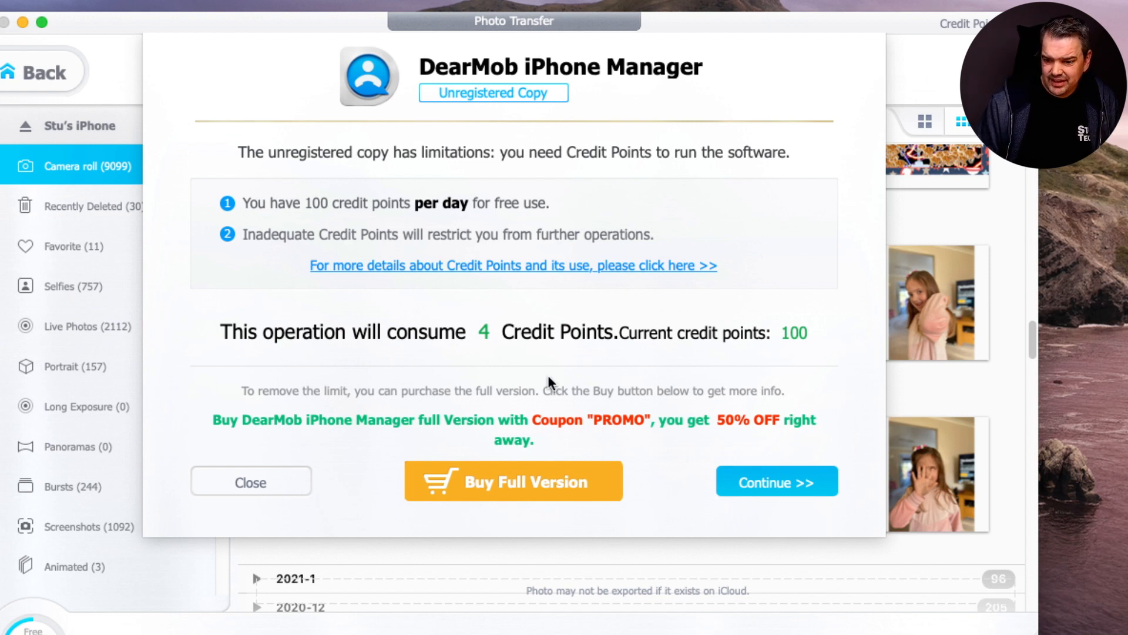
mouse_move(524, 497)
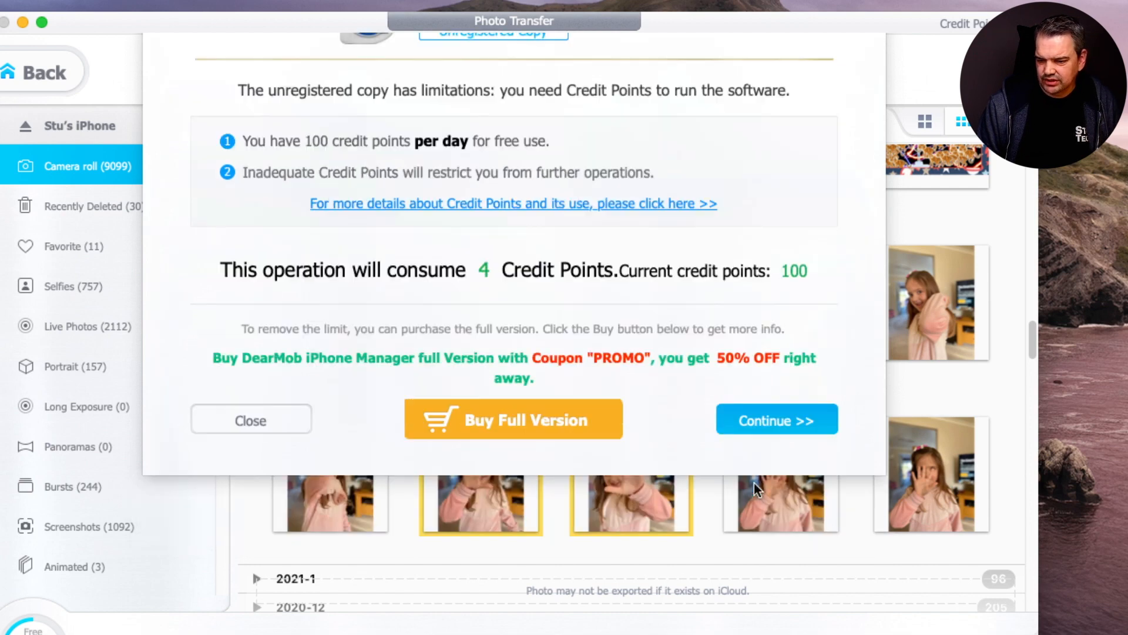
left_click(777, 419)
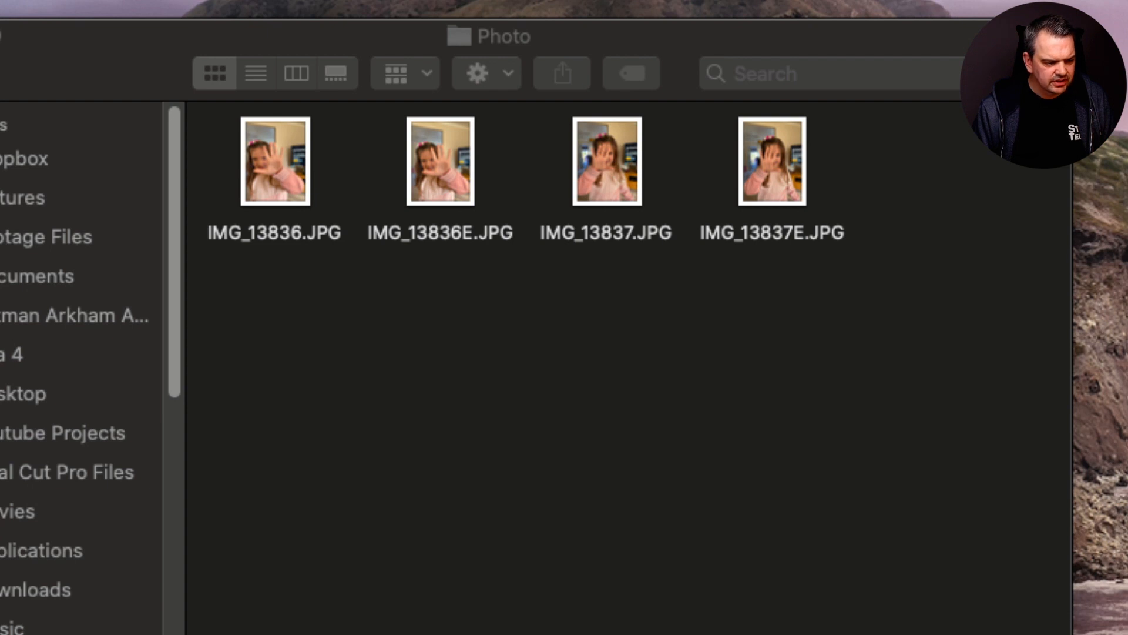
- Select and open IMG_13836.JPG from the Finder Photo folder to preview it
left_click(276, 171)
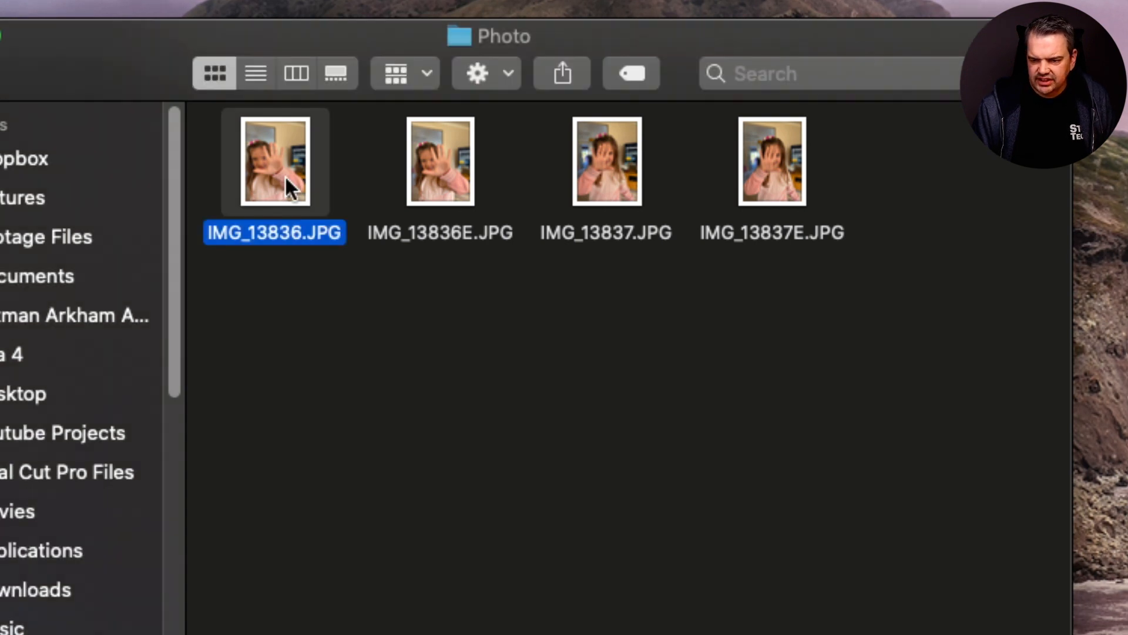
double_click(274, 162)
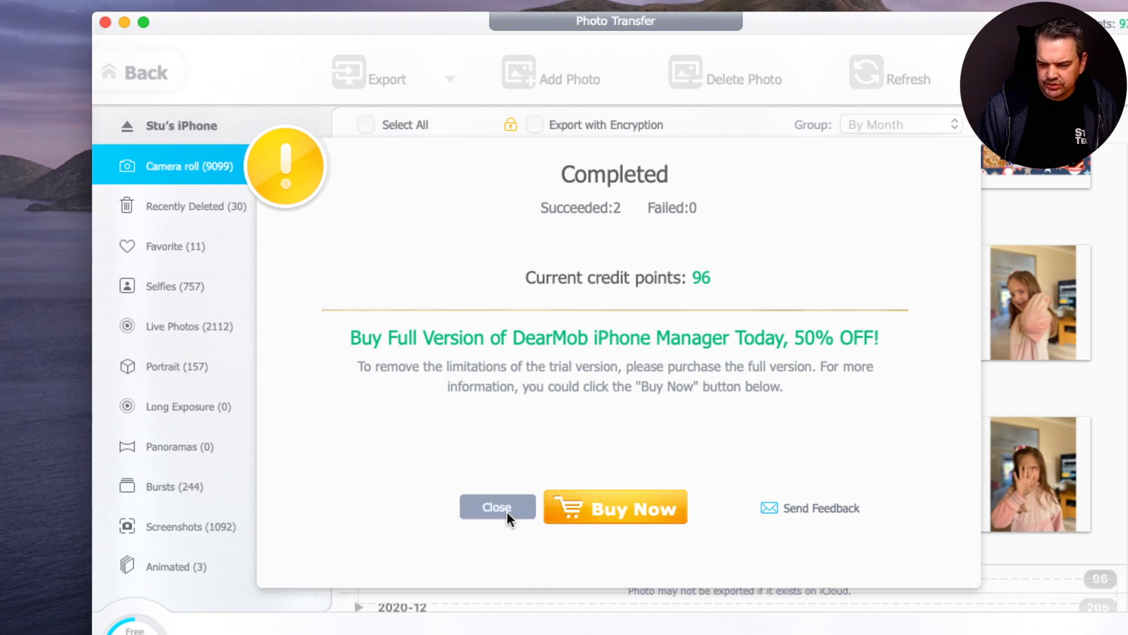
- Close the Completed export summary dialog
left_click(497, 506)
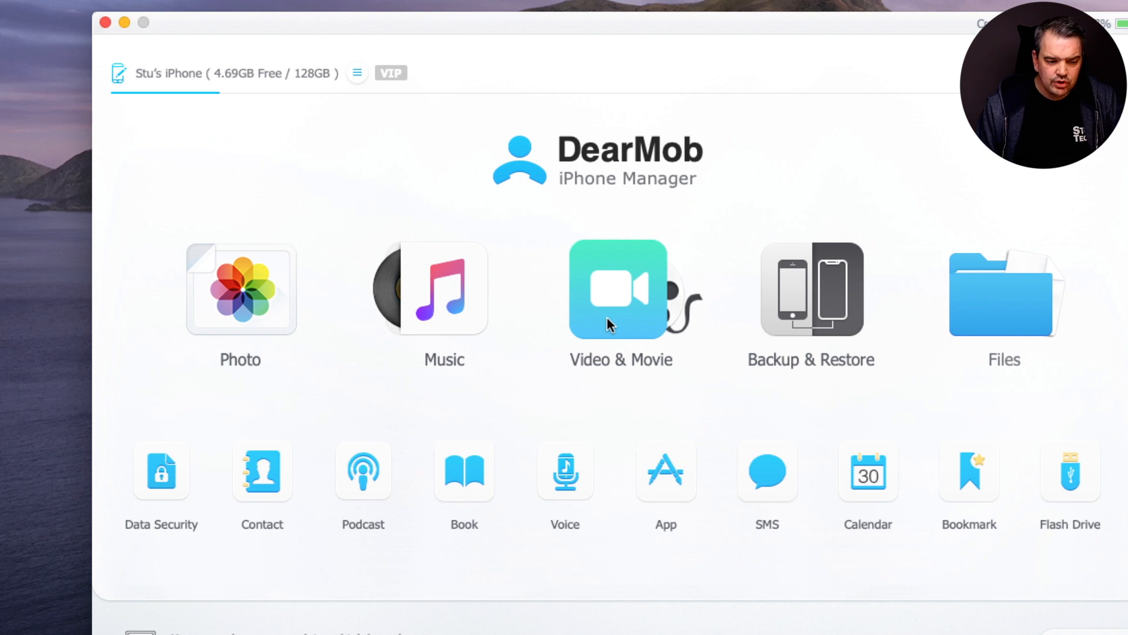
- Open the iPhone's videos, reload the list, and select IMG_0690.MOV
left_click(619, 306)
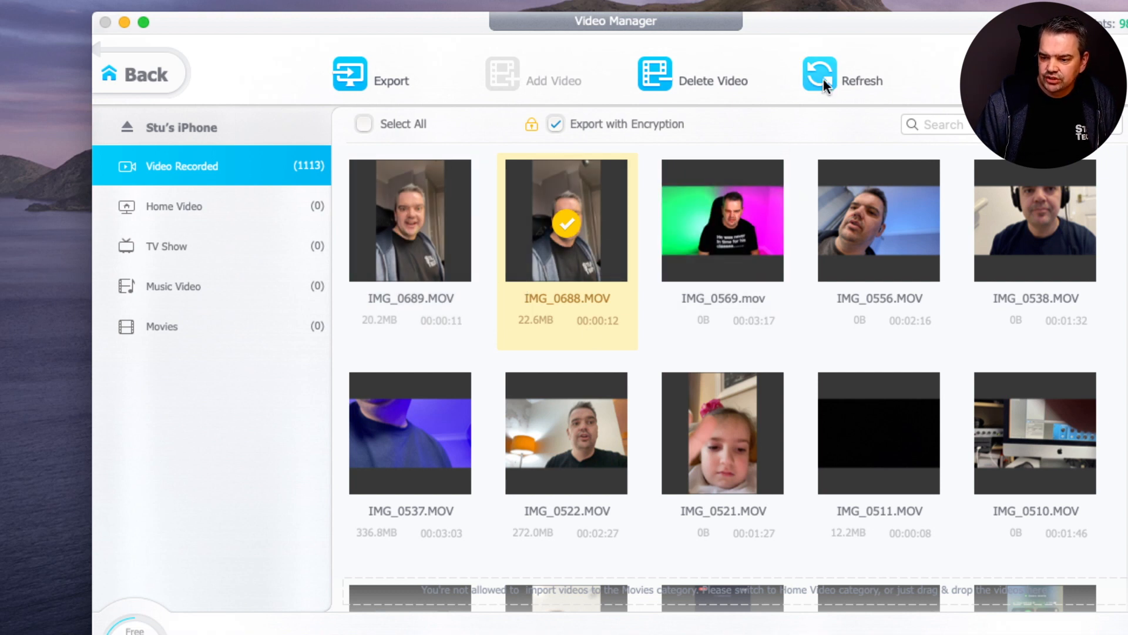
left_click(819, 74)
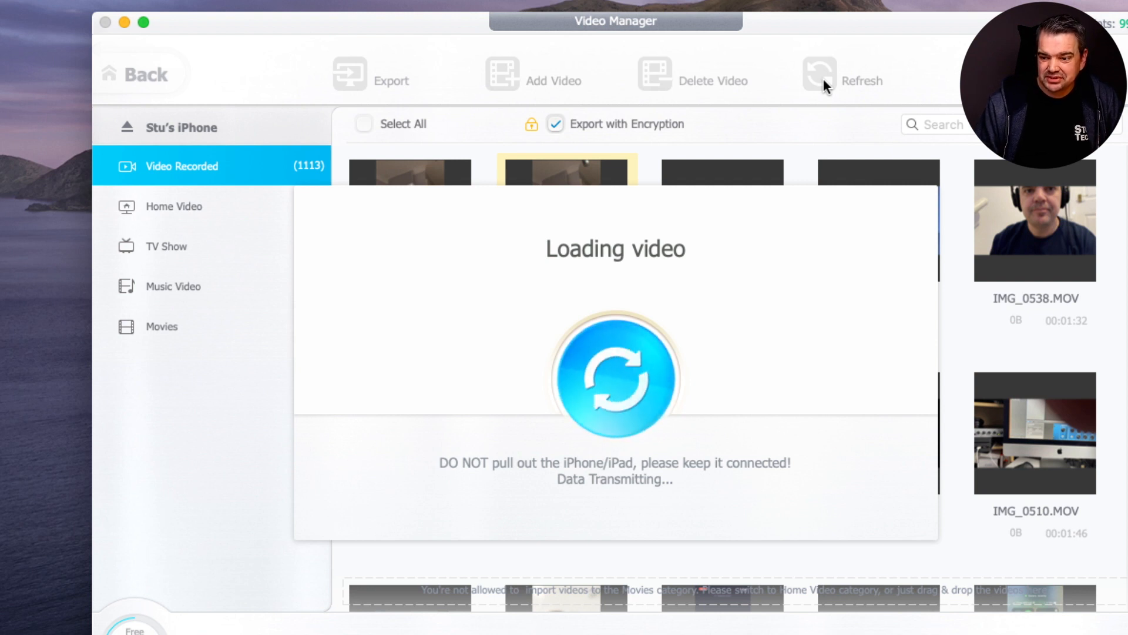
left_click(818, 76)
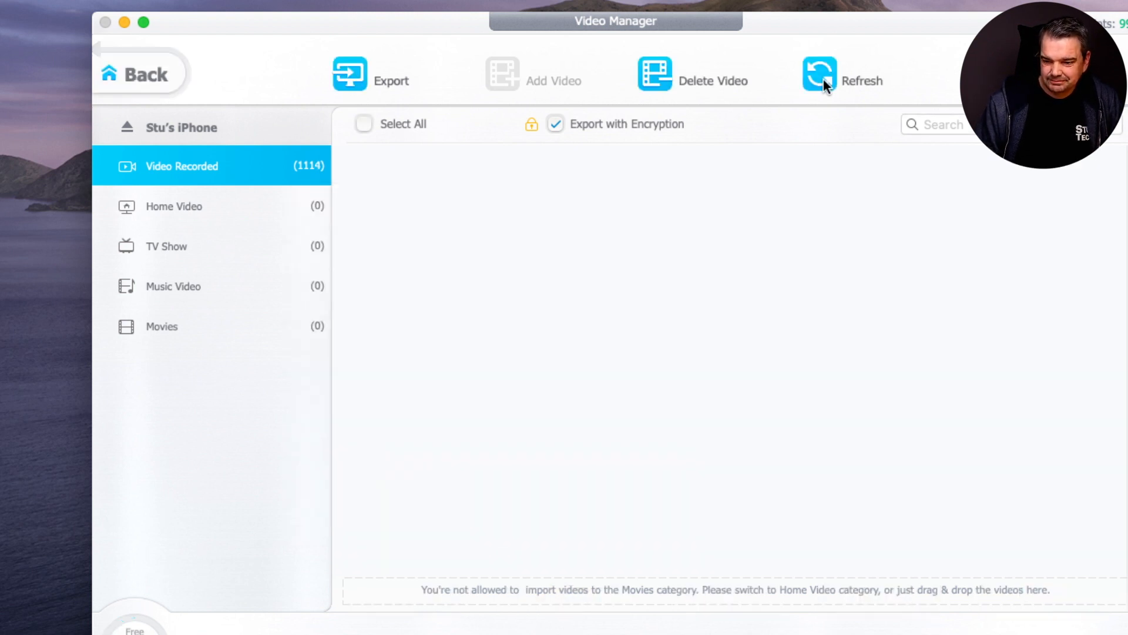
left_click(819, 75)
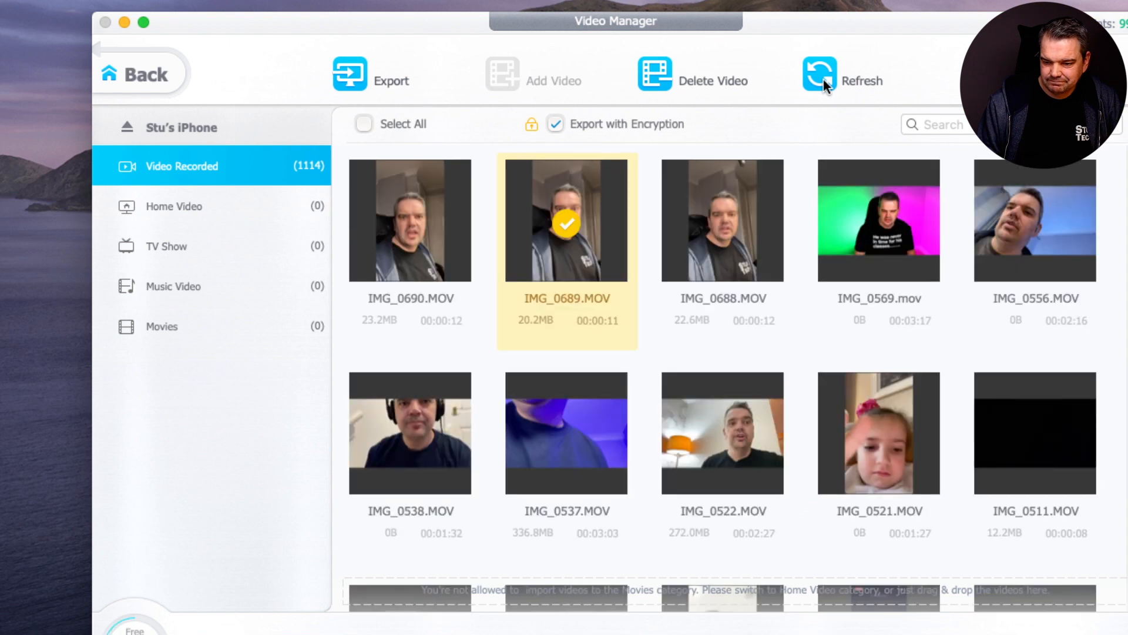
mouse_move(410, 224)
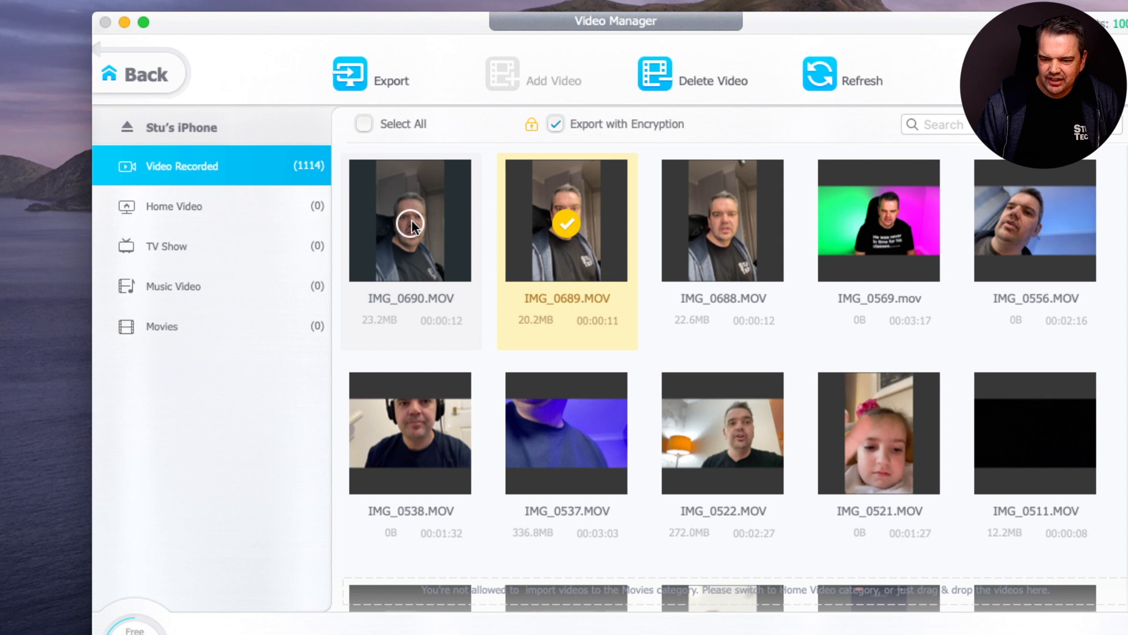
left_click(410, 223)
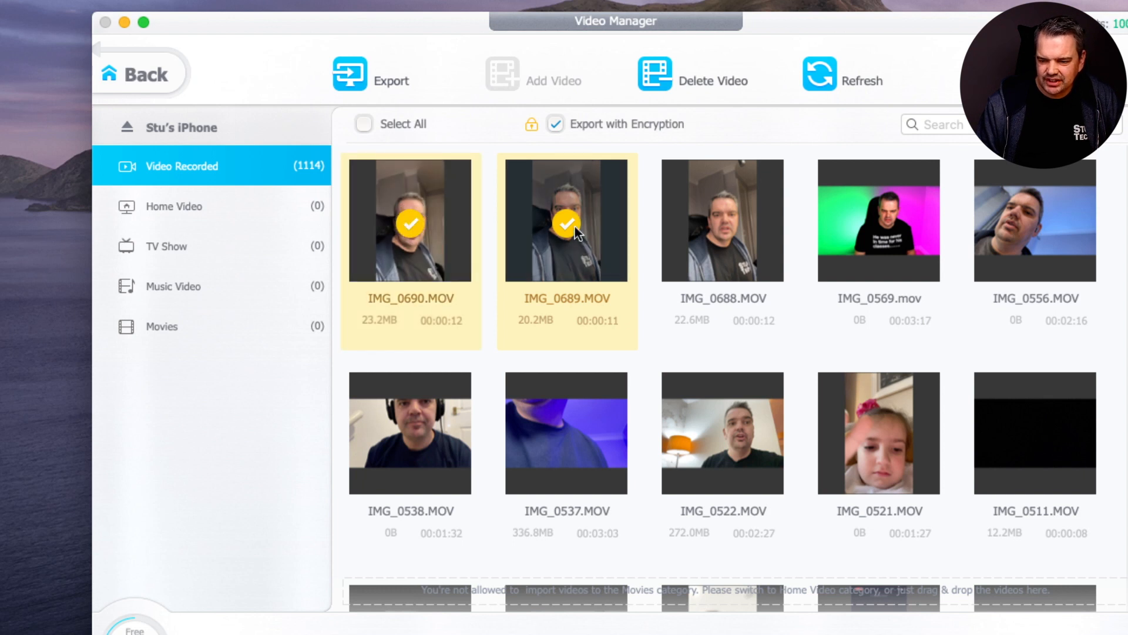
left_click(573, 231)
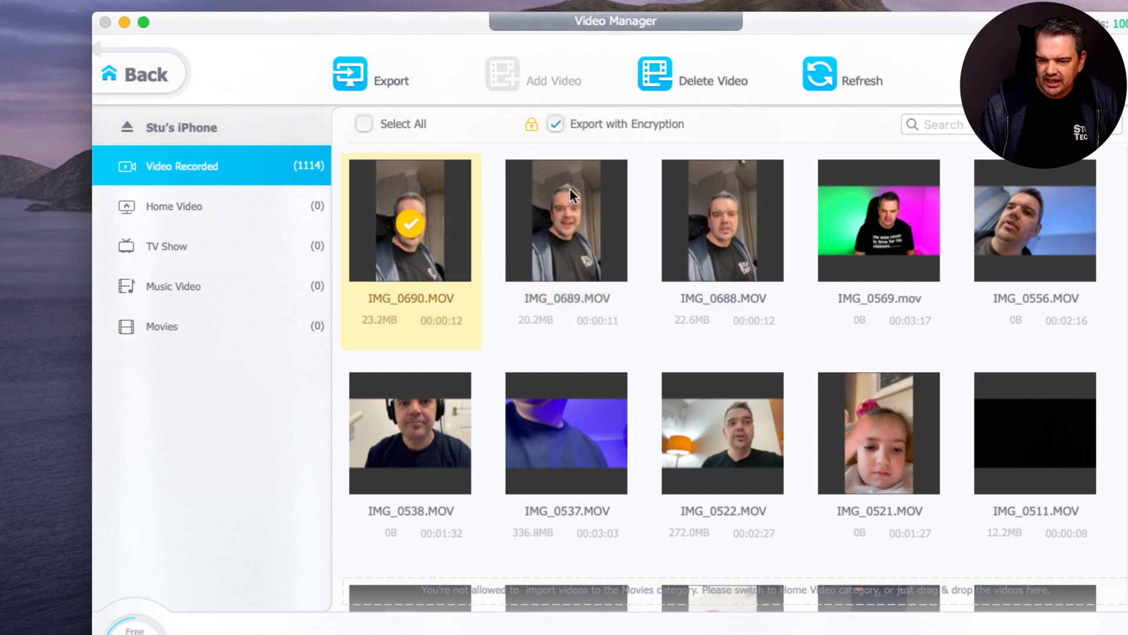
- Export IMG_0690.MOV without encryption, accept the credit cost, and close the summary
left_click(554, 124)
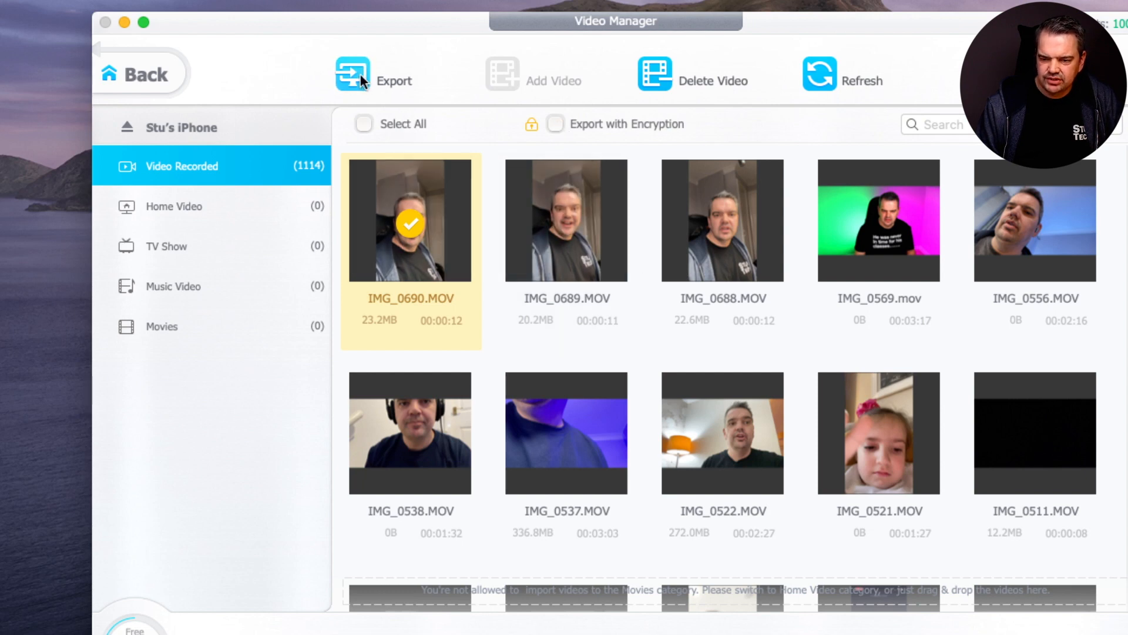
left_click(351, 75)
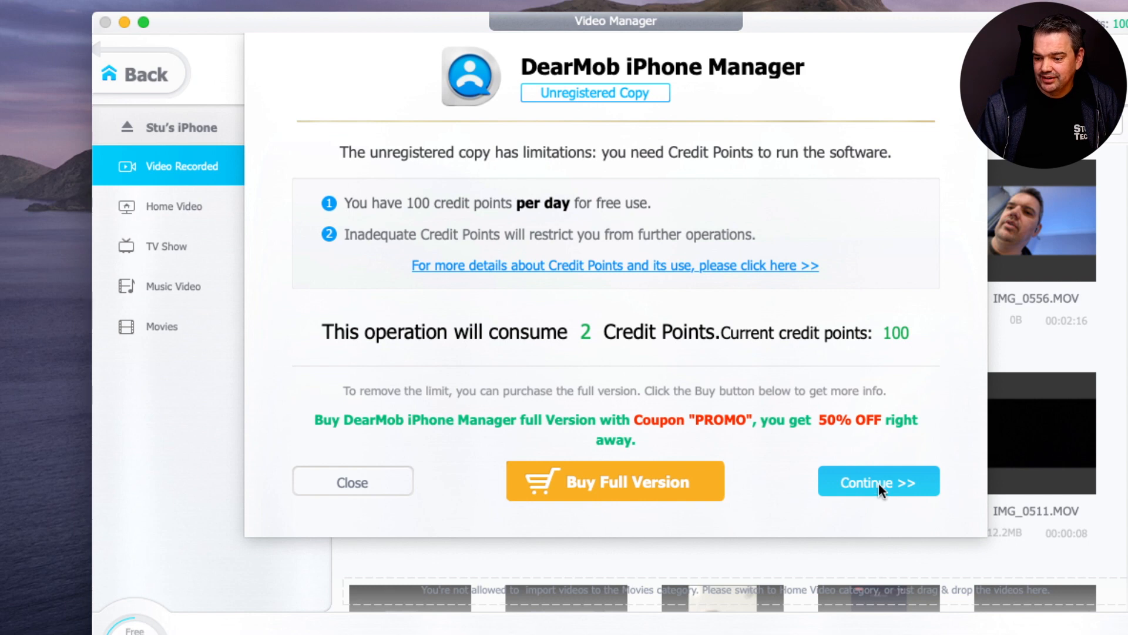
left_click(879, 480)
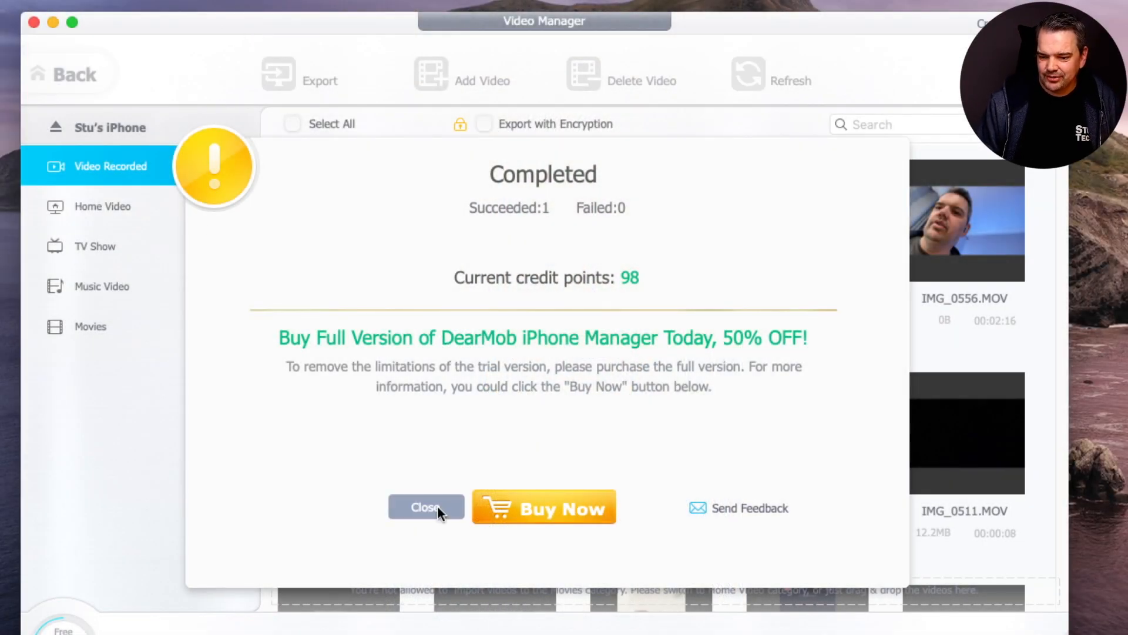
left_click(426, 507)
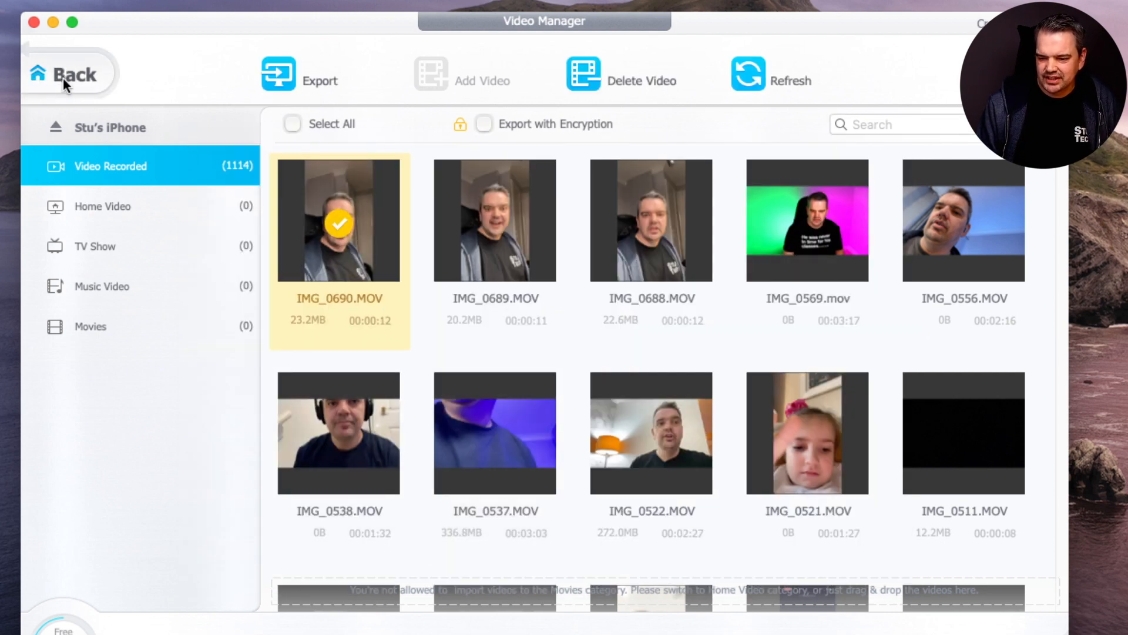
- Return to the home screen and open Voice Memos, listing 77 memos
left_click(66, 73)
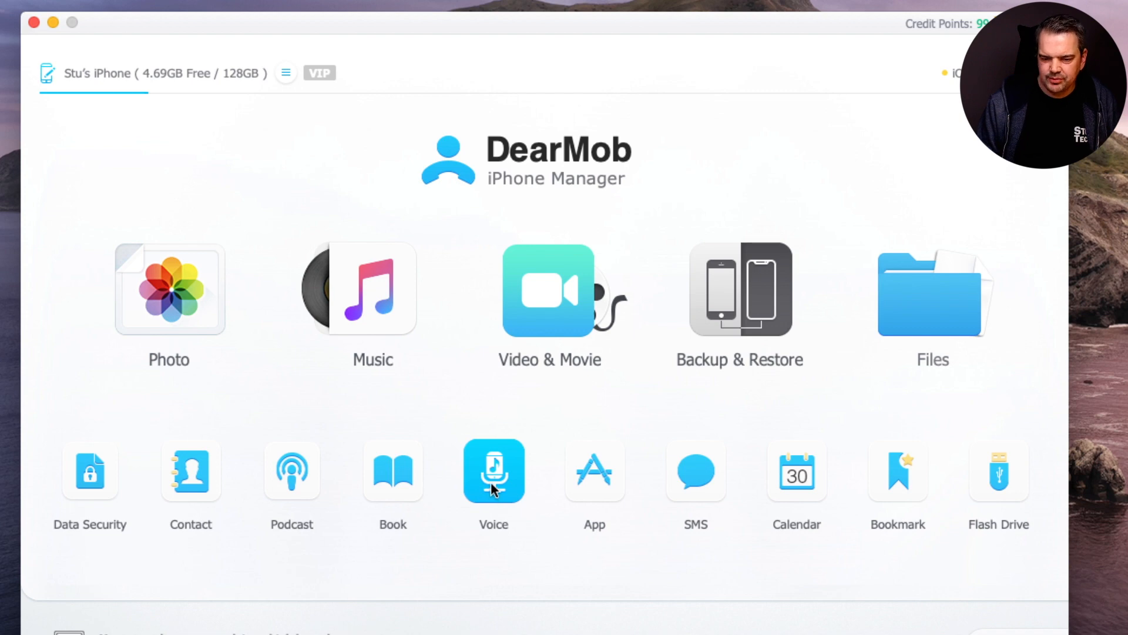
left_click(494, 471)
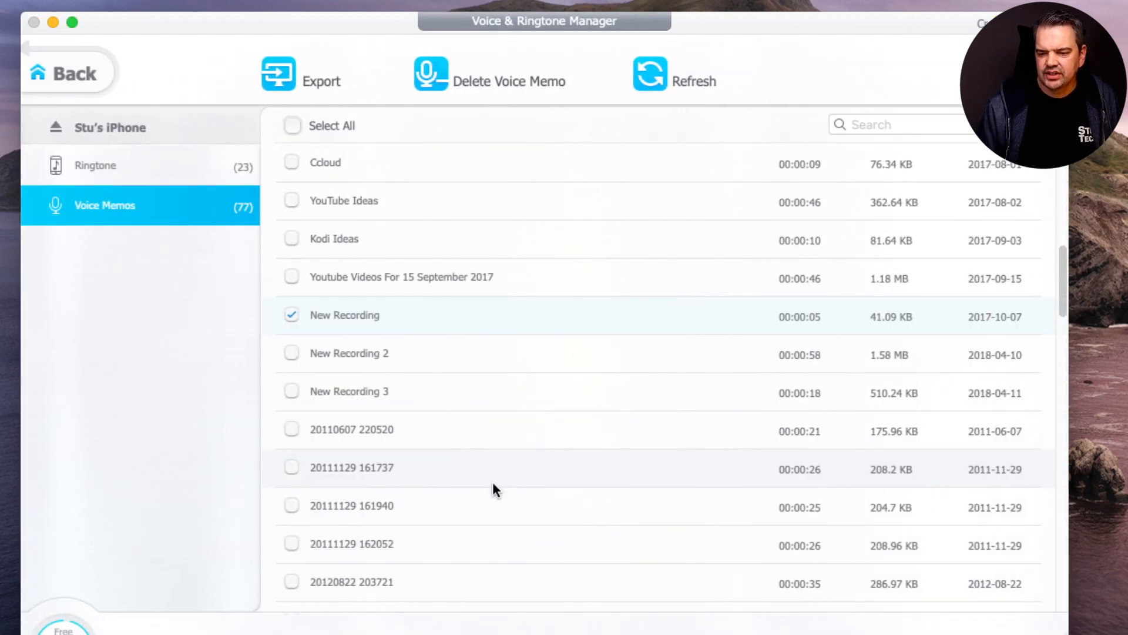
mouse_move(465, 360)
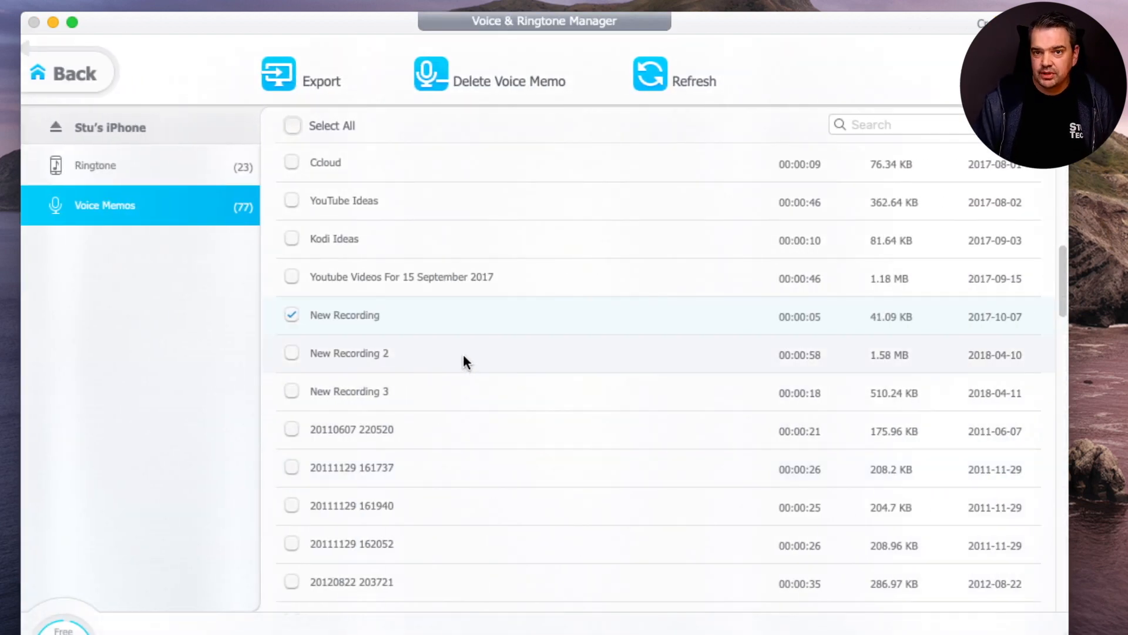
mouse_move(540, 354)
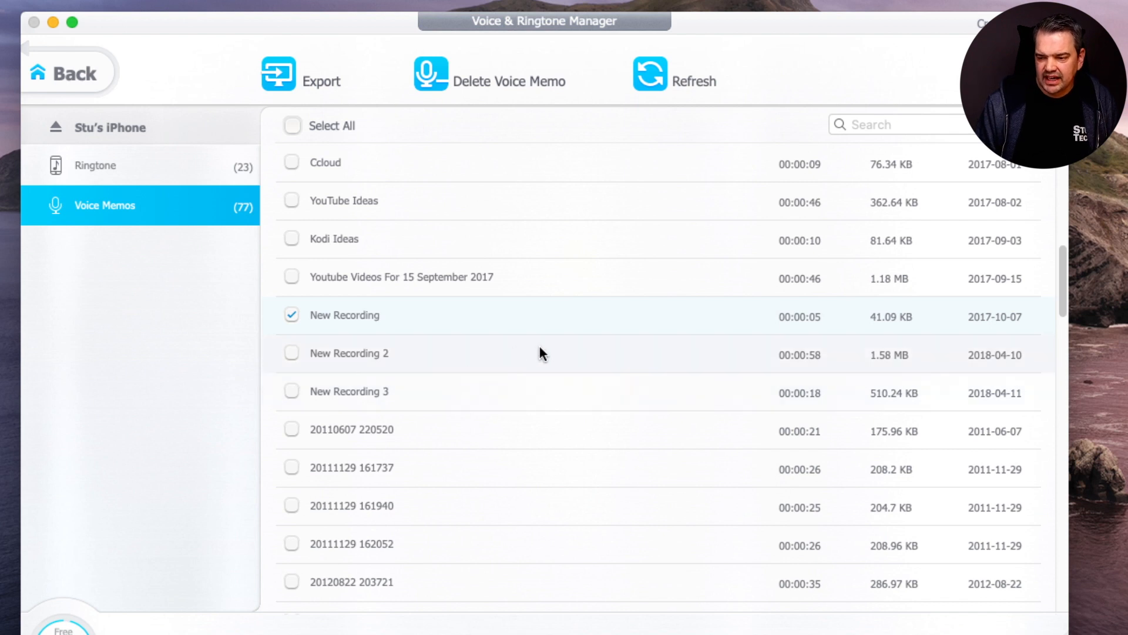
mouse_move(98, 174)
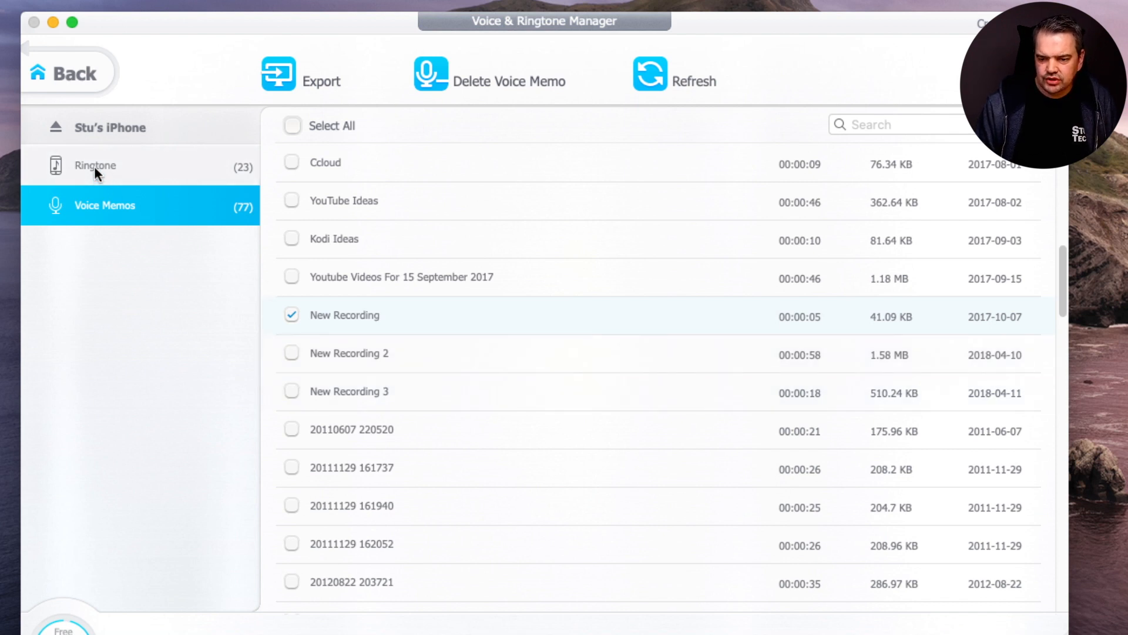
- Switch the sidebar to Ringtone to list the 23 ringtones
left_click(95, 165)
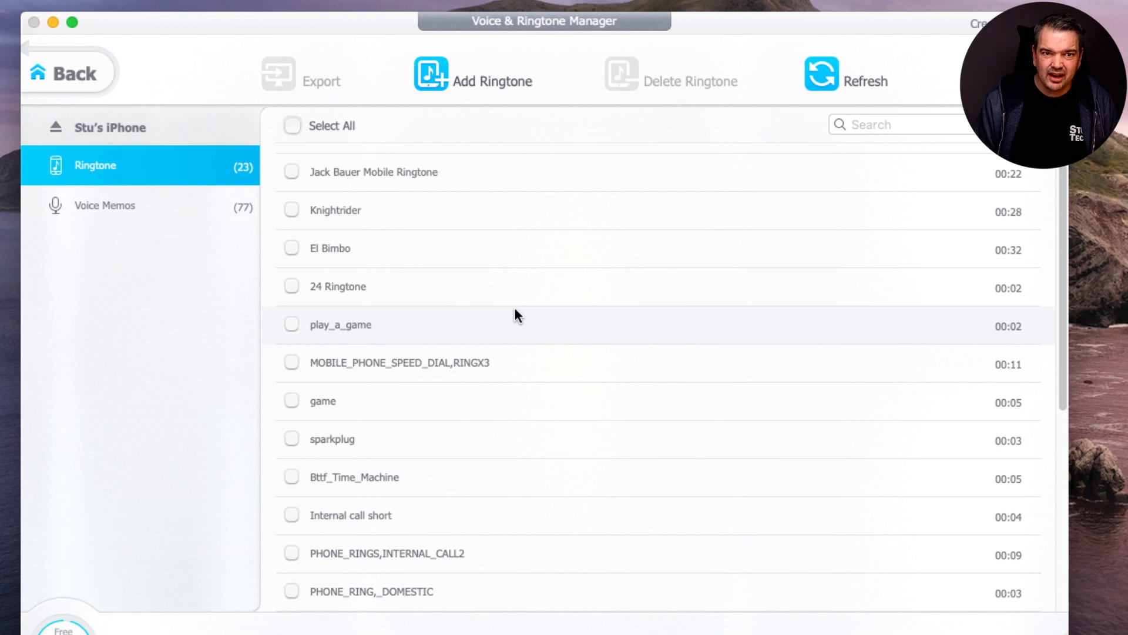
mouse_move(535, 334)
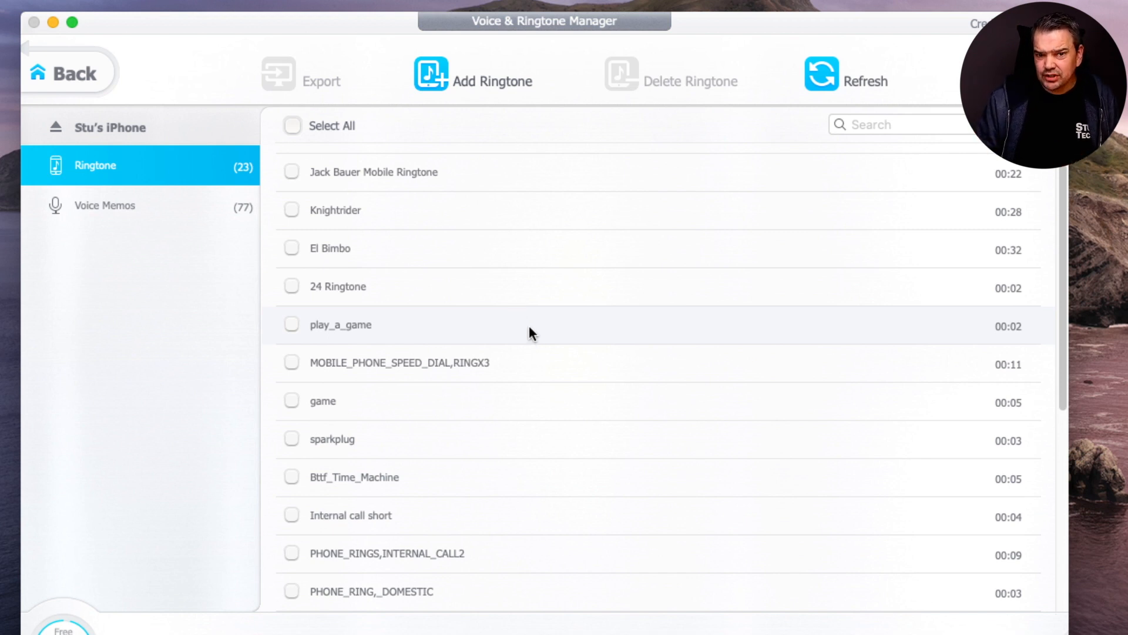
mouse_move(413, 267)
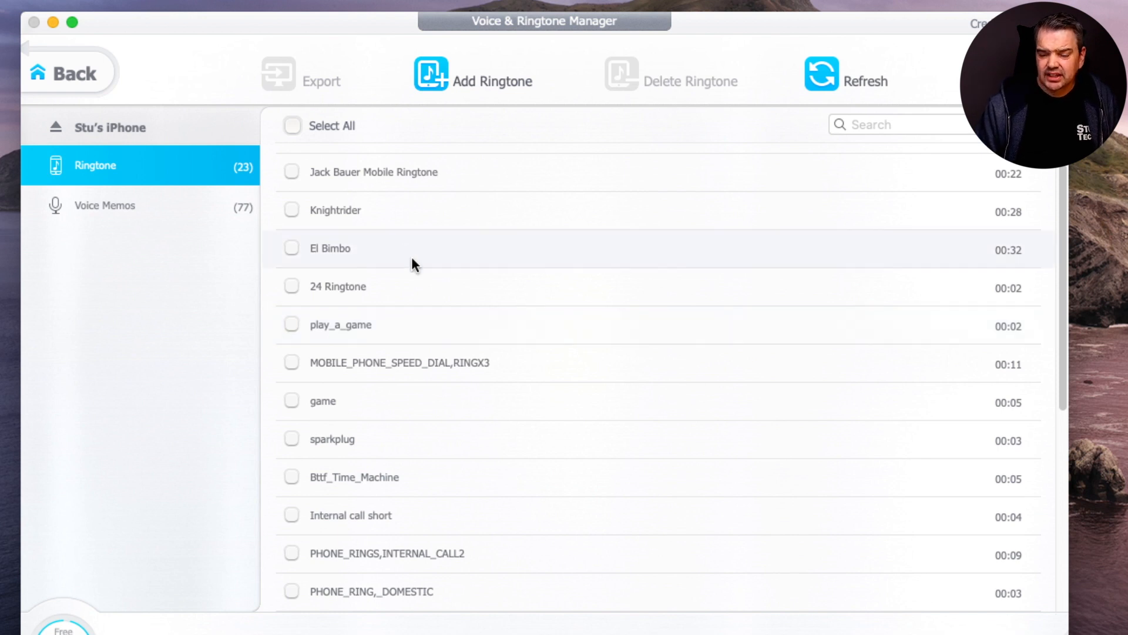
mouse_move(405, 345)
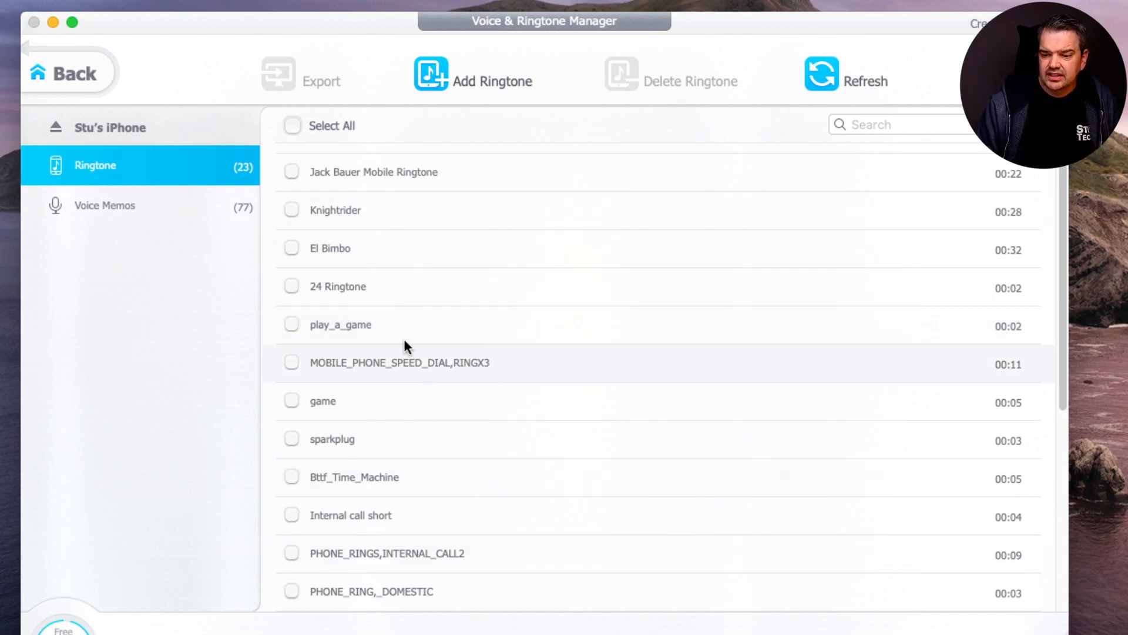
mouse_move(467, 316)
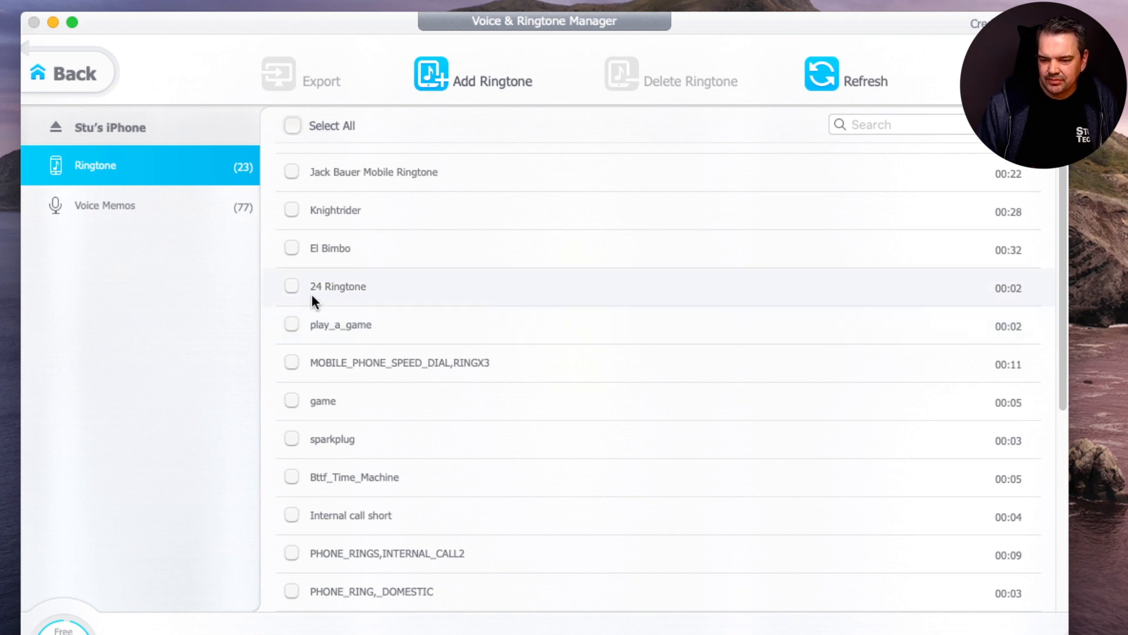
mouse_move(307, 295)
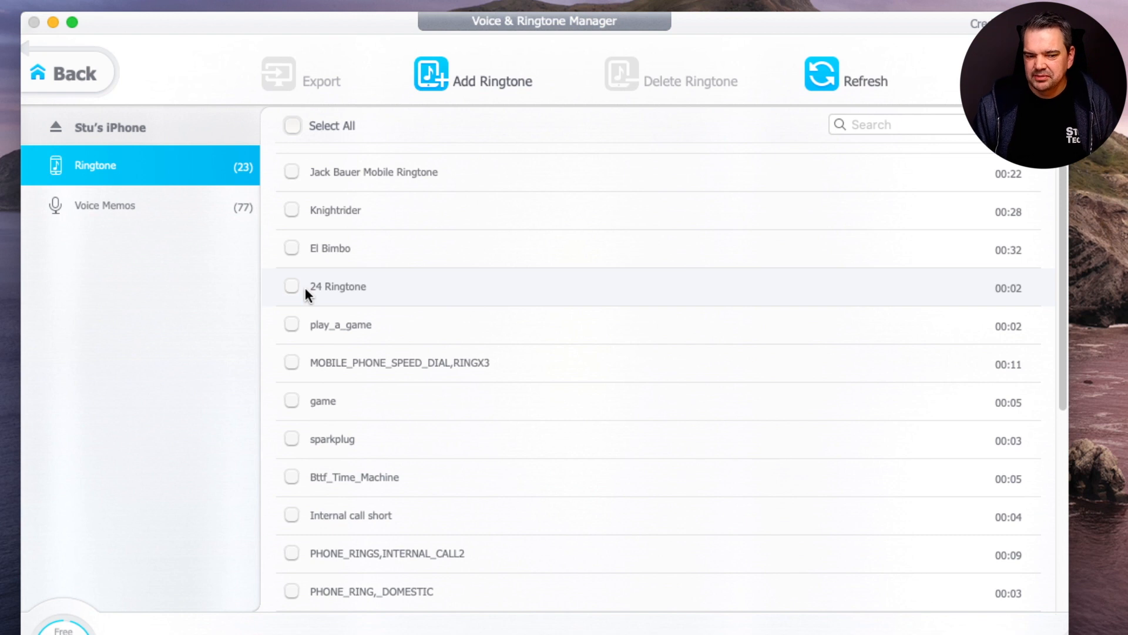
mouse_move(335, 297)
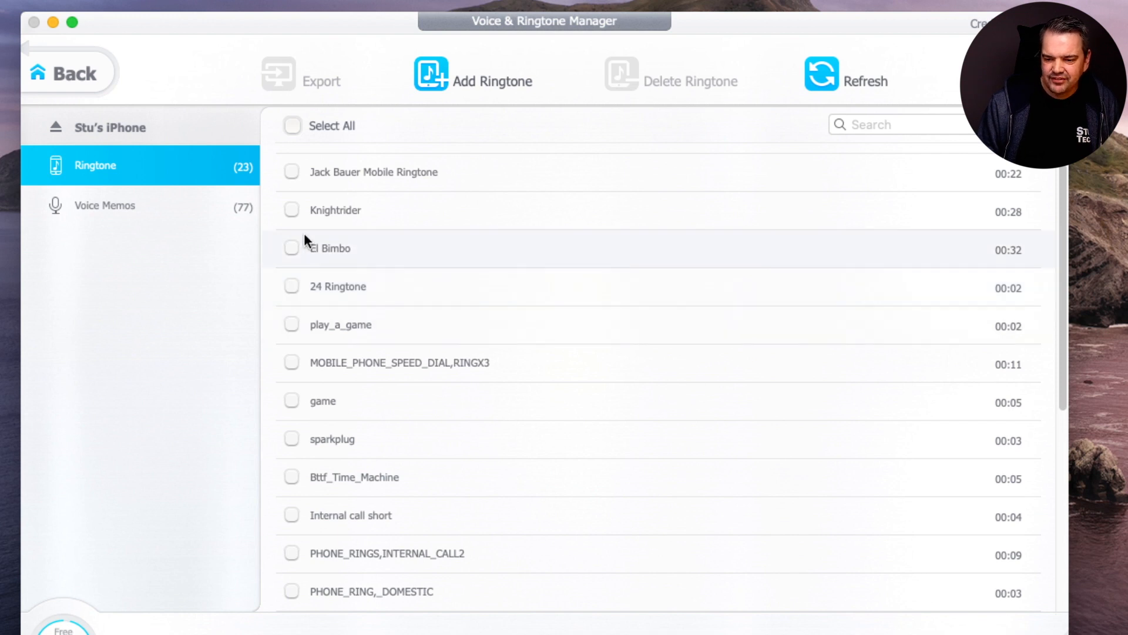
mouse_move(295, 216)
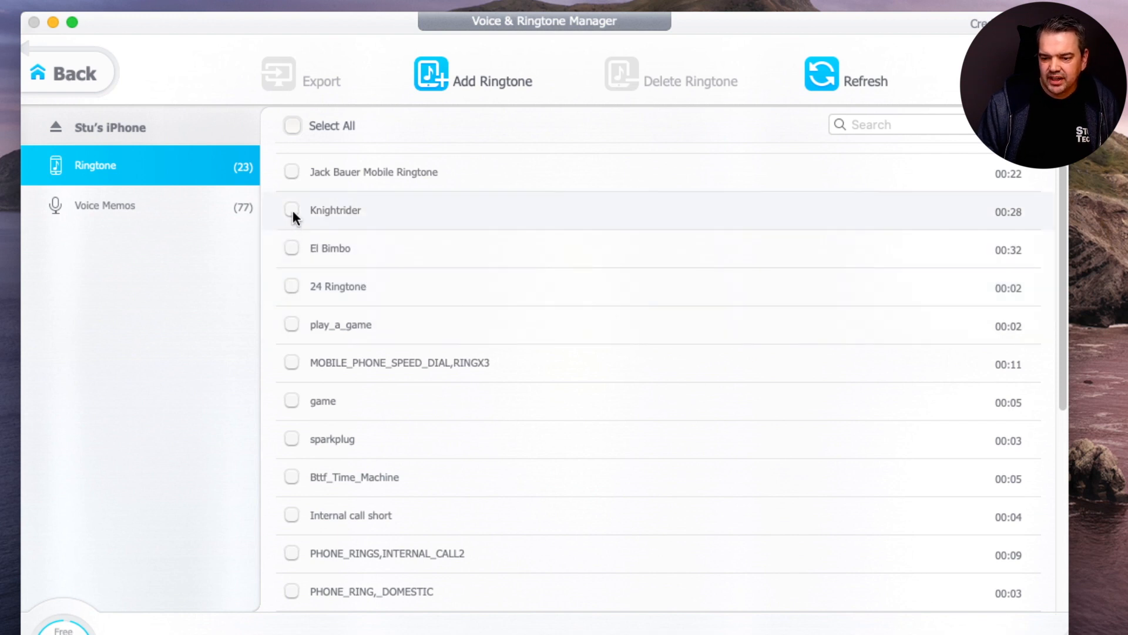
mouse_move(113, 213)
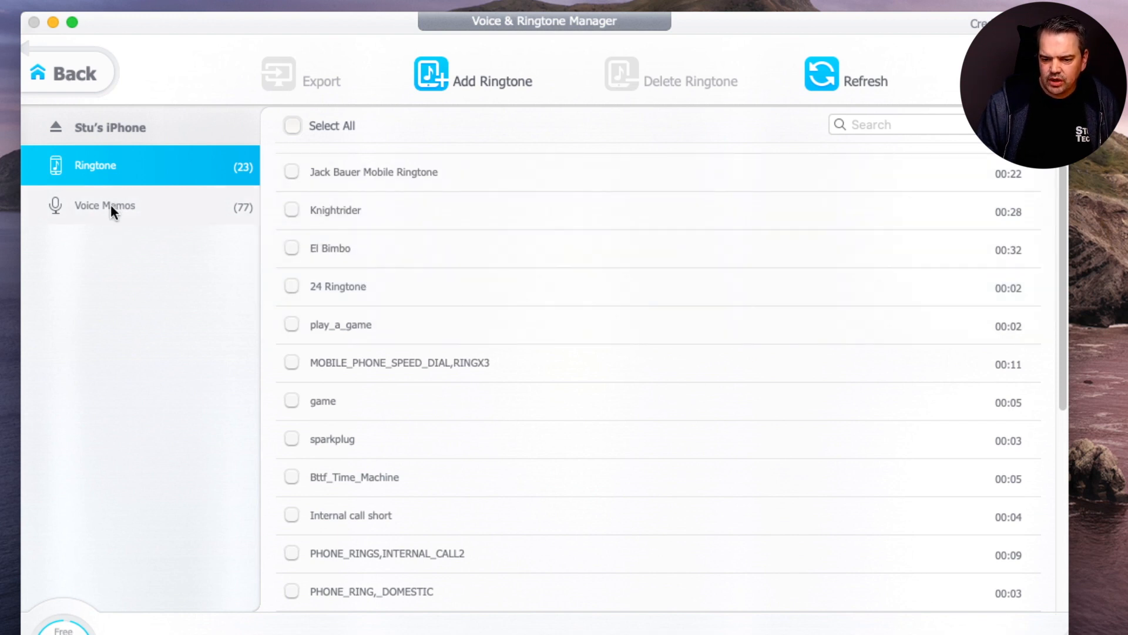
- Tick New Recording 2 in Voice Memos and export it, accepting the 5-credit-point cost
left_click(105, 206)
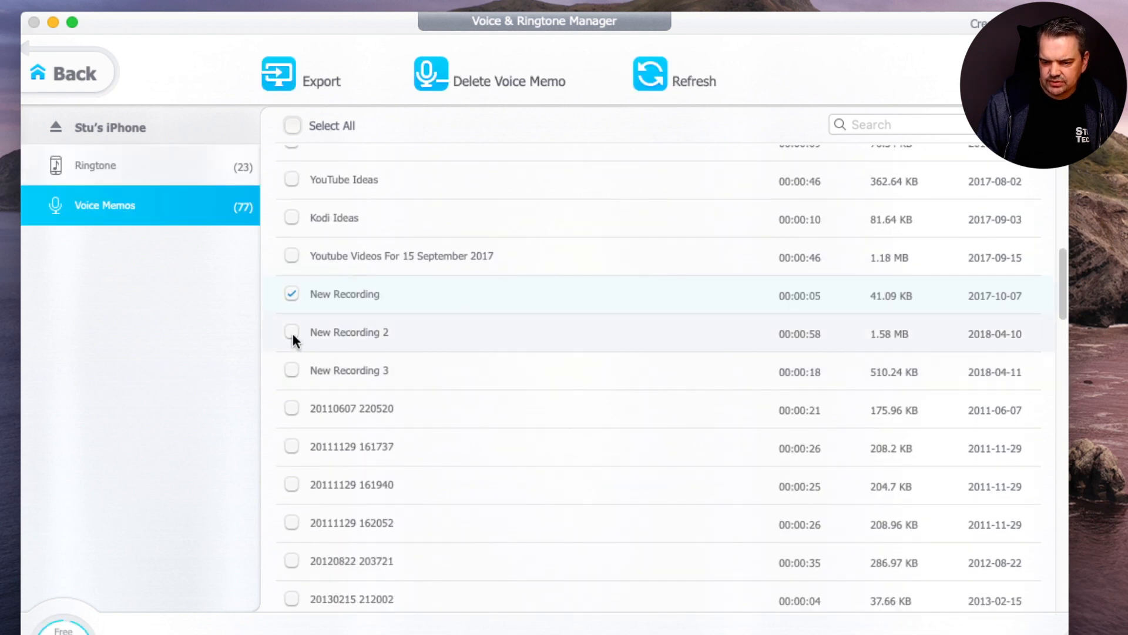
left_click(292, 332)
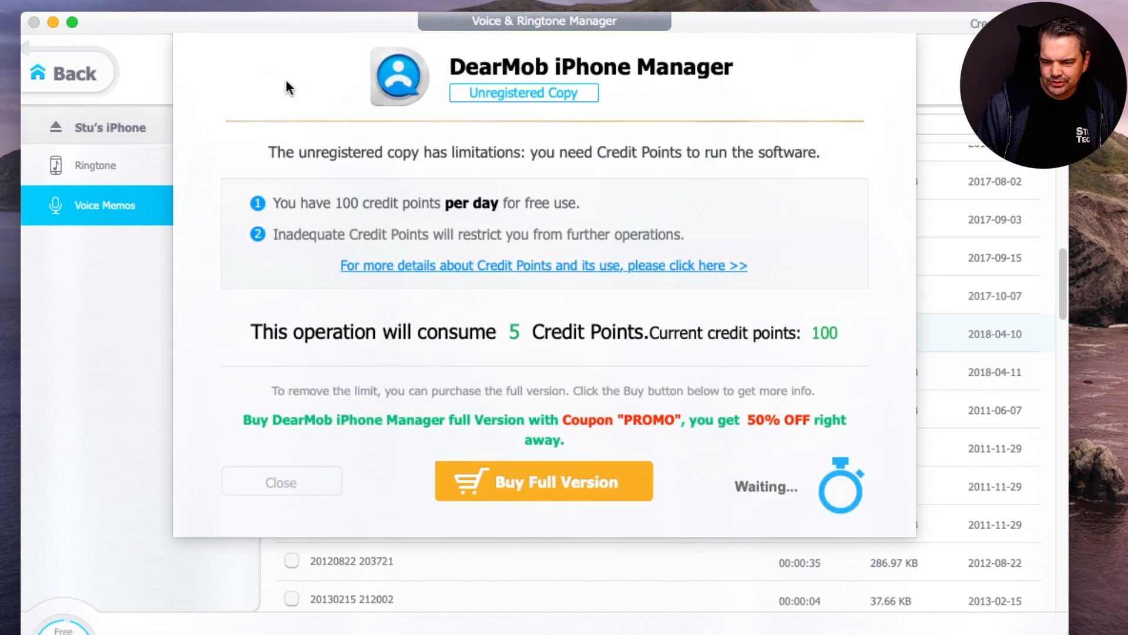
mouse_move(523, 360)
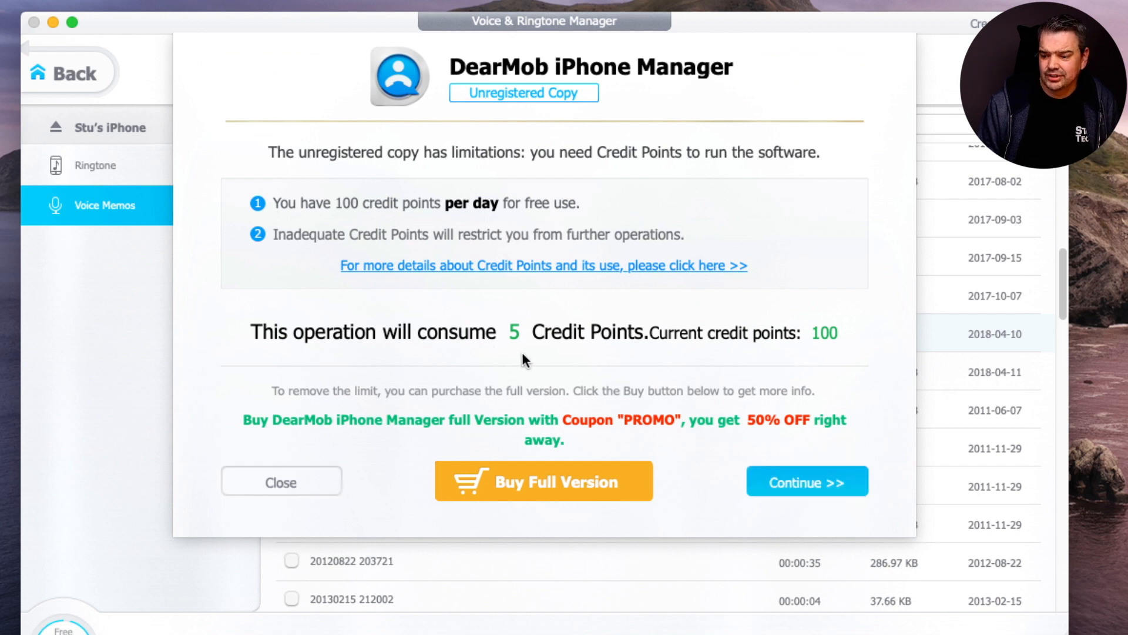
mouse_move(801, 493)
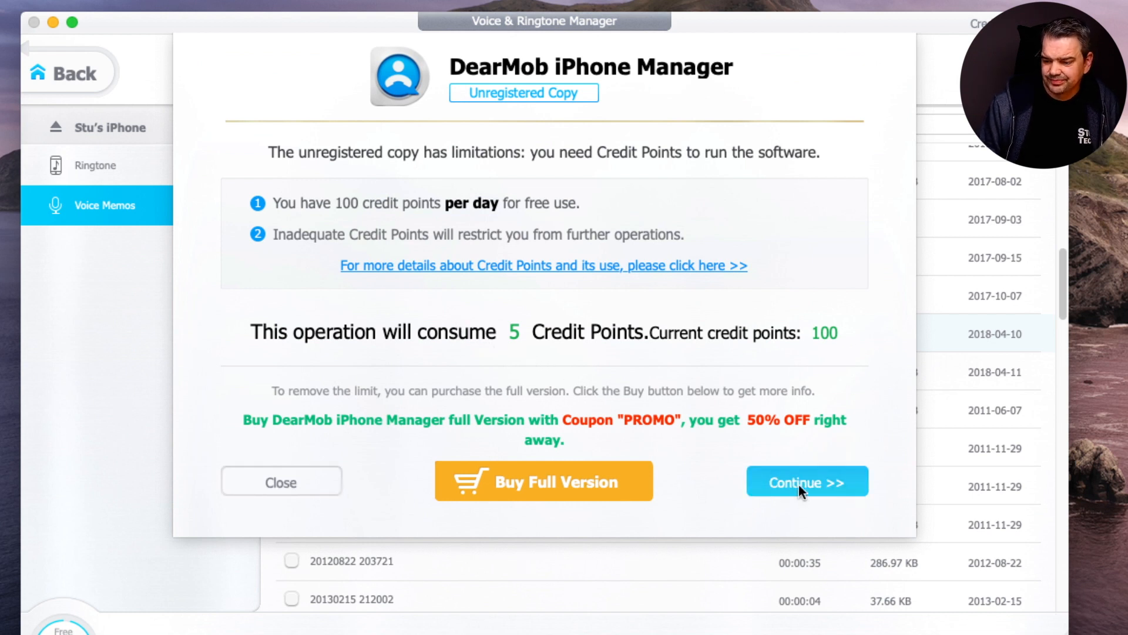
left_click(808, 481)
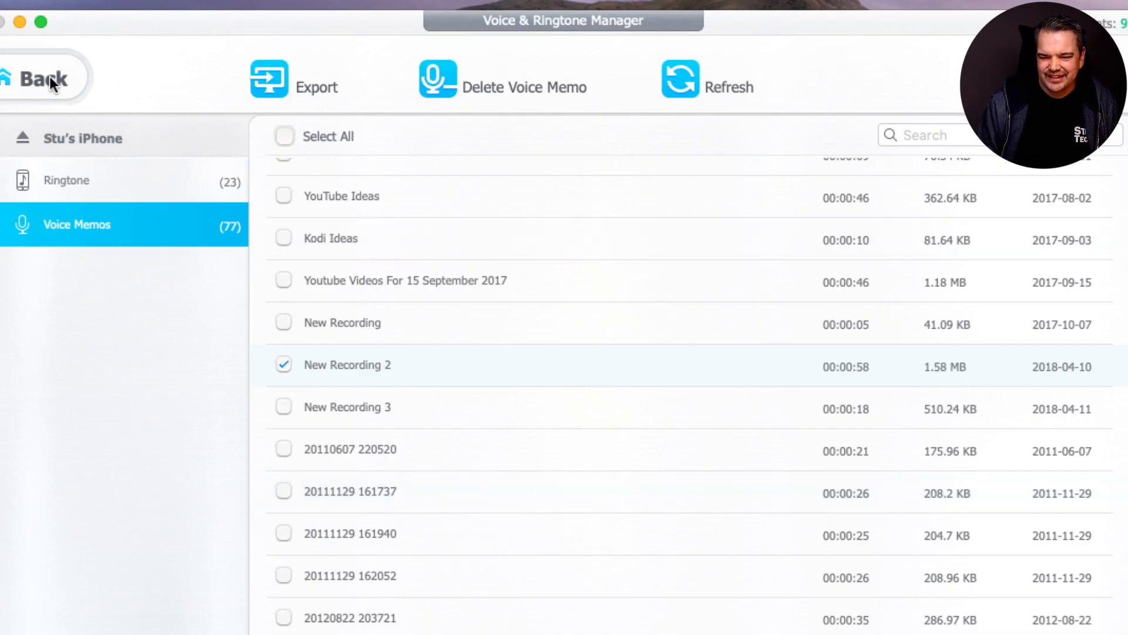
- Go back from the voice memos list to DearMob's home screen of content categories
left_click(41, 77)
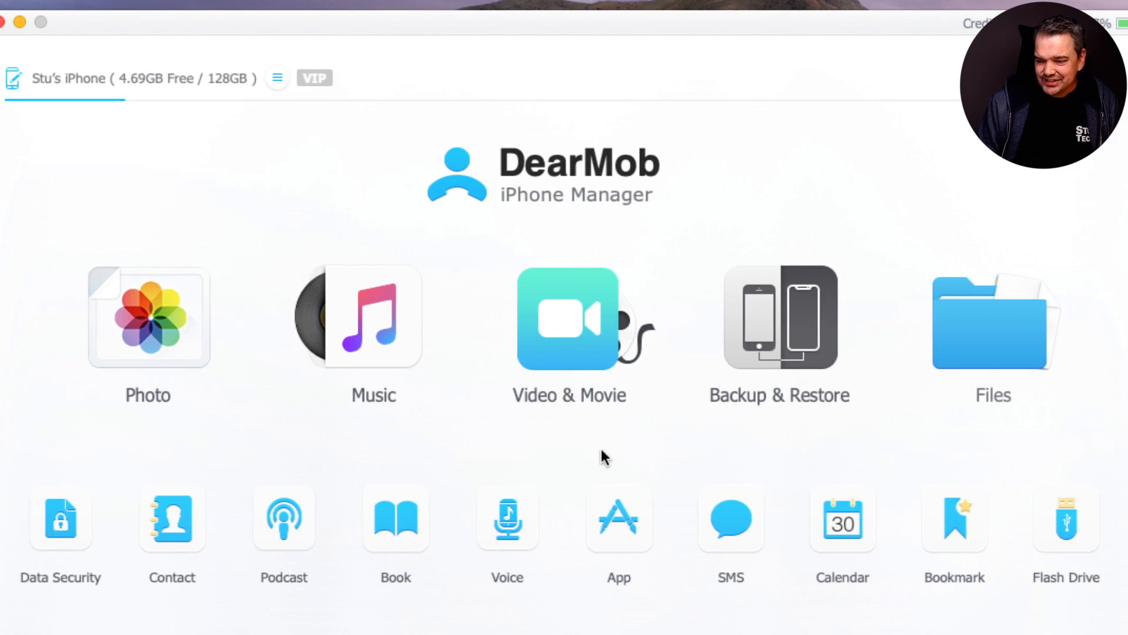
mouse_move(533, 433)
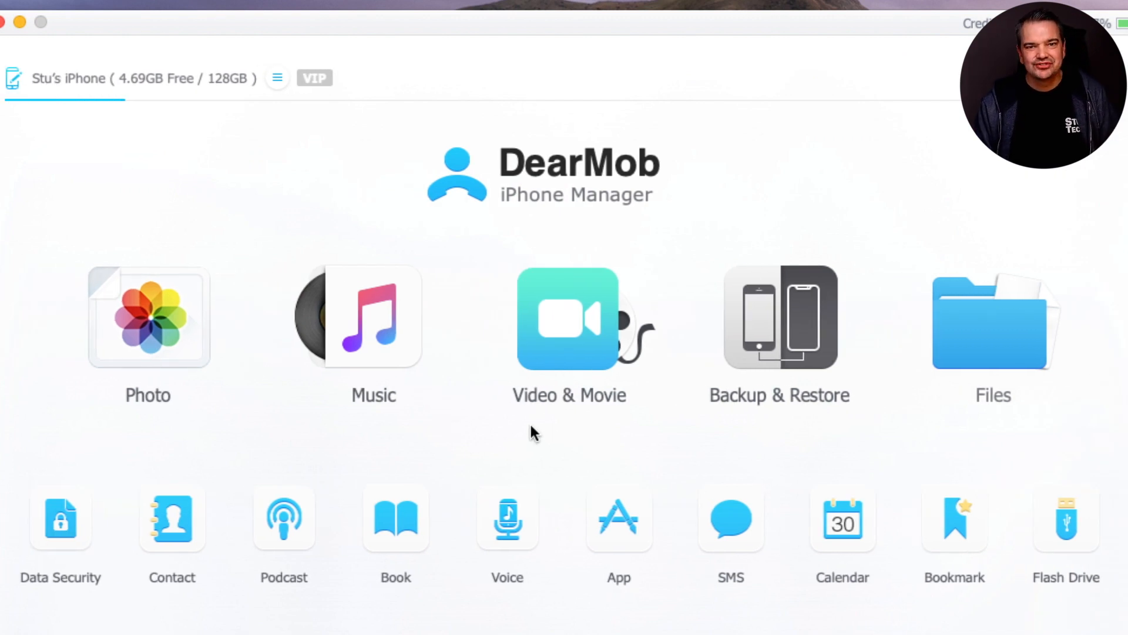
mouse_move(453, 383)
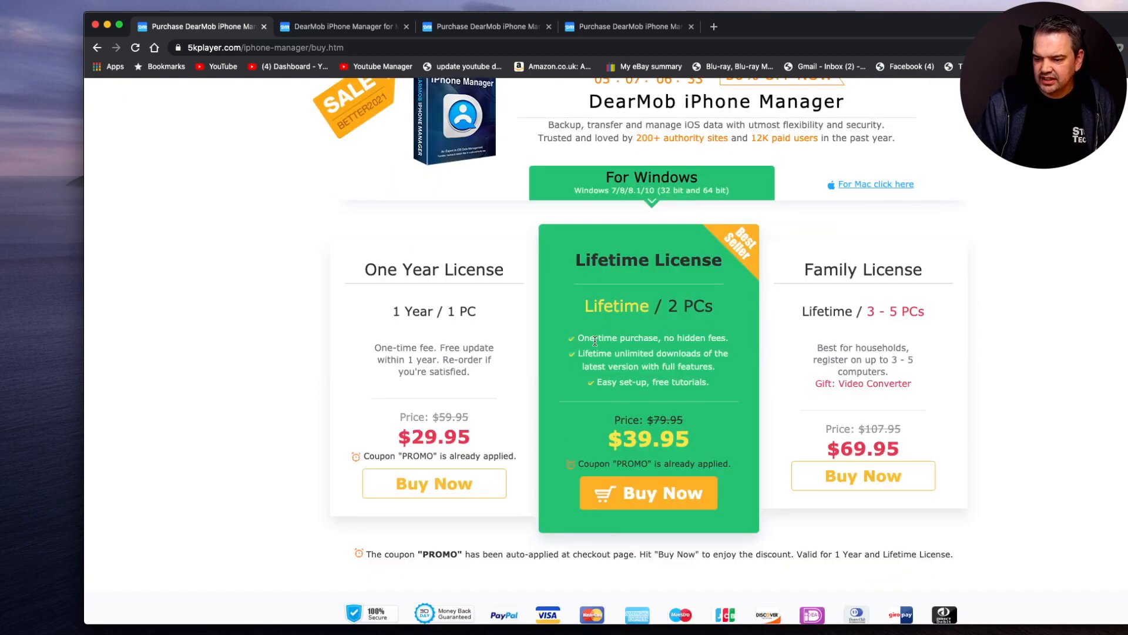
mouse_move(906, 307)
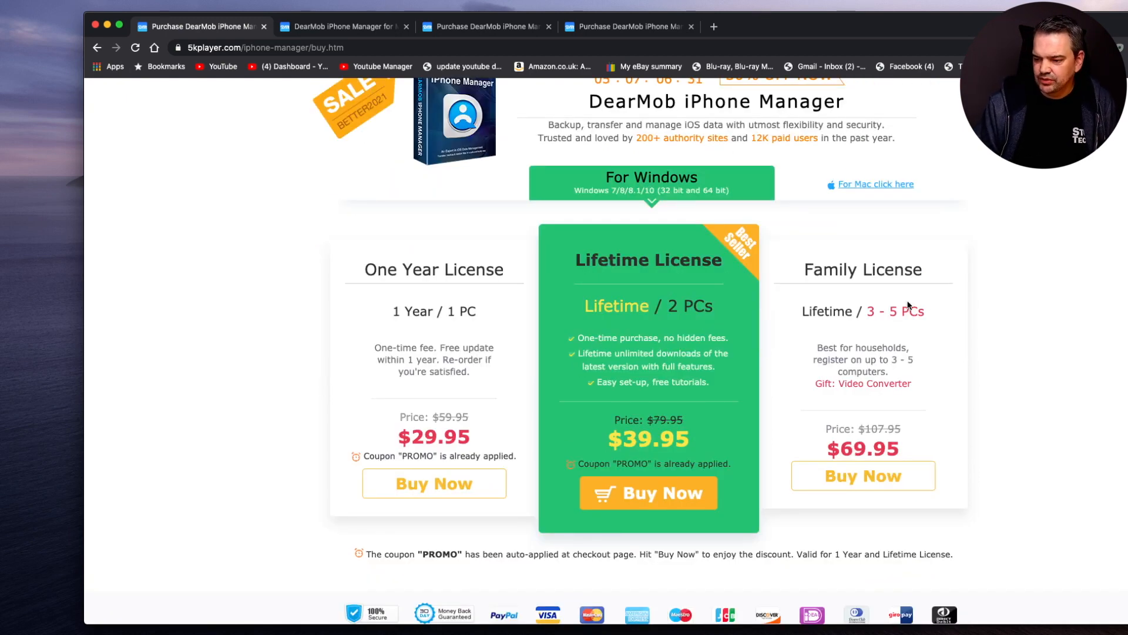
mouse_move(883, 332)
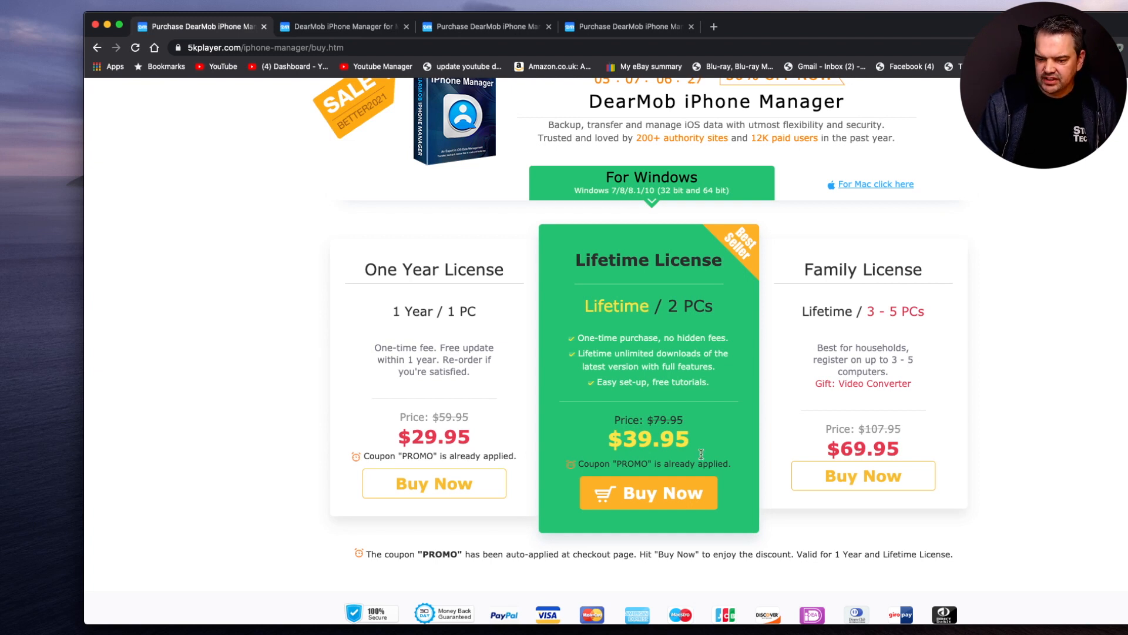
mouse_move(382, 358)
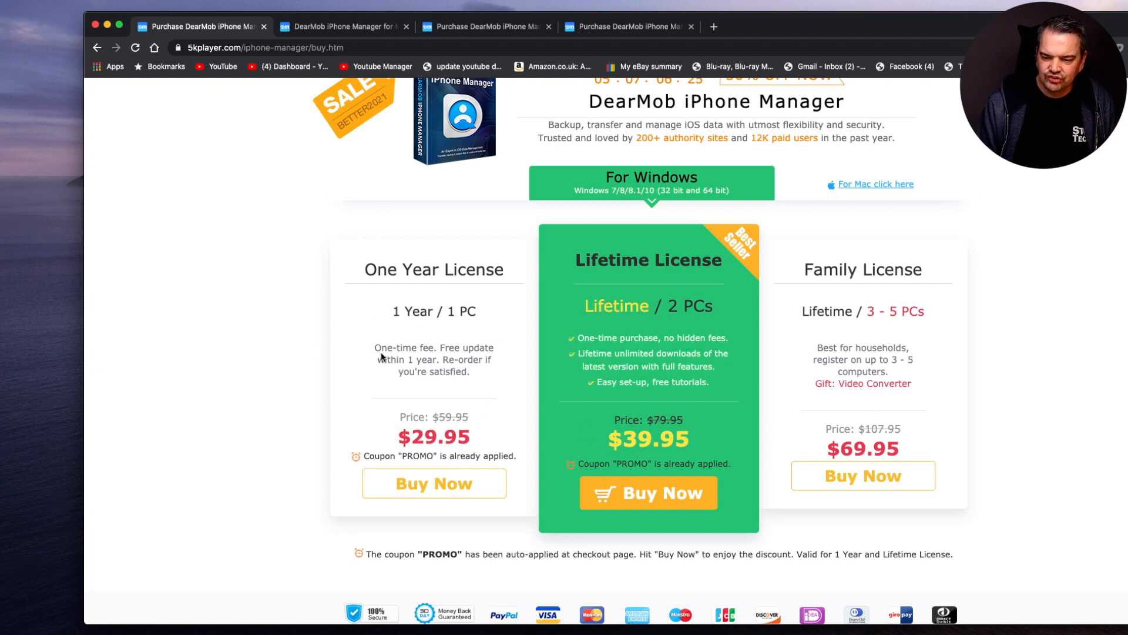